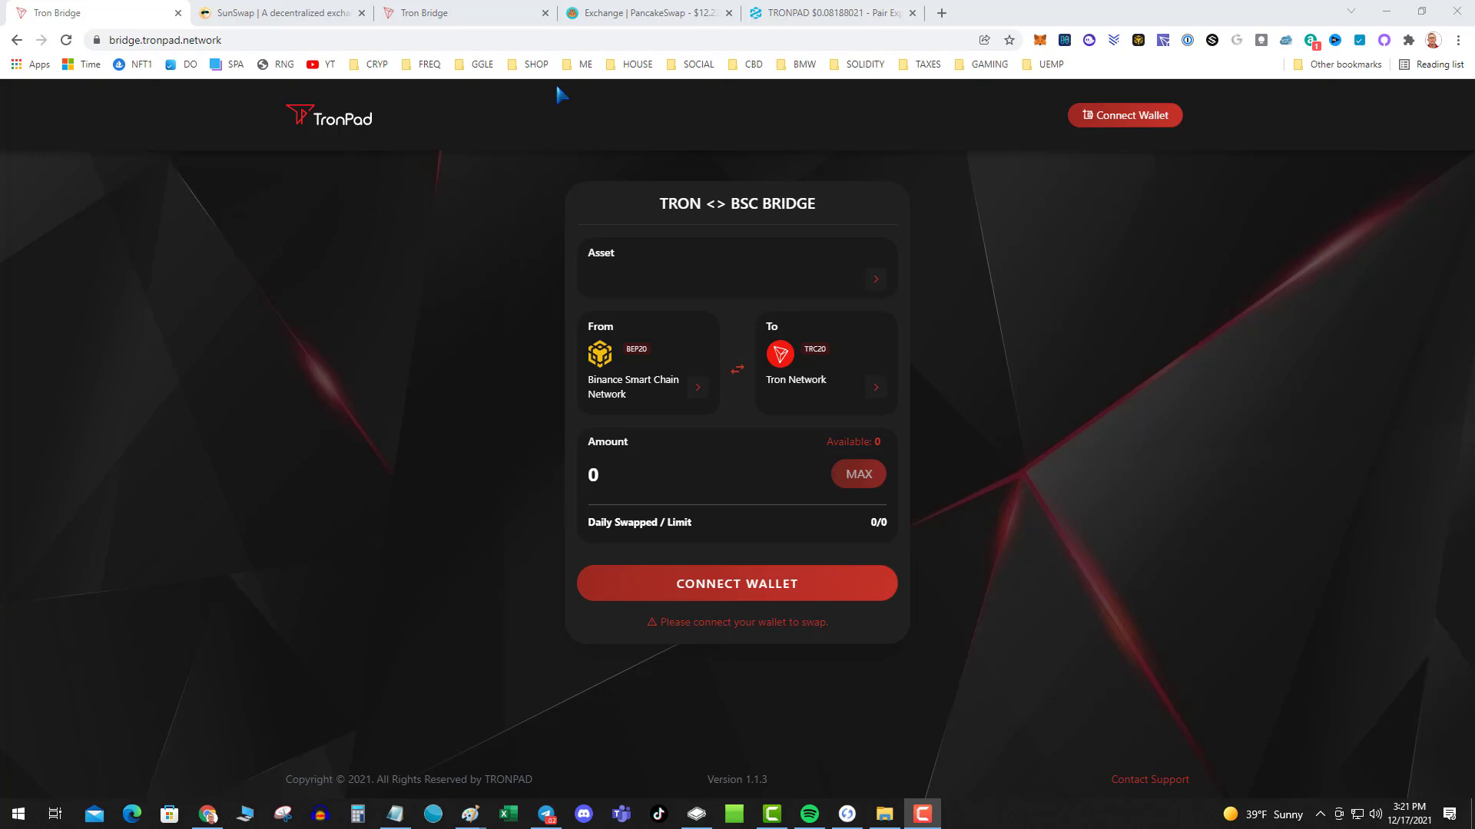
pyautogui.moveTo(734, 318)
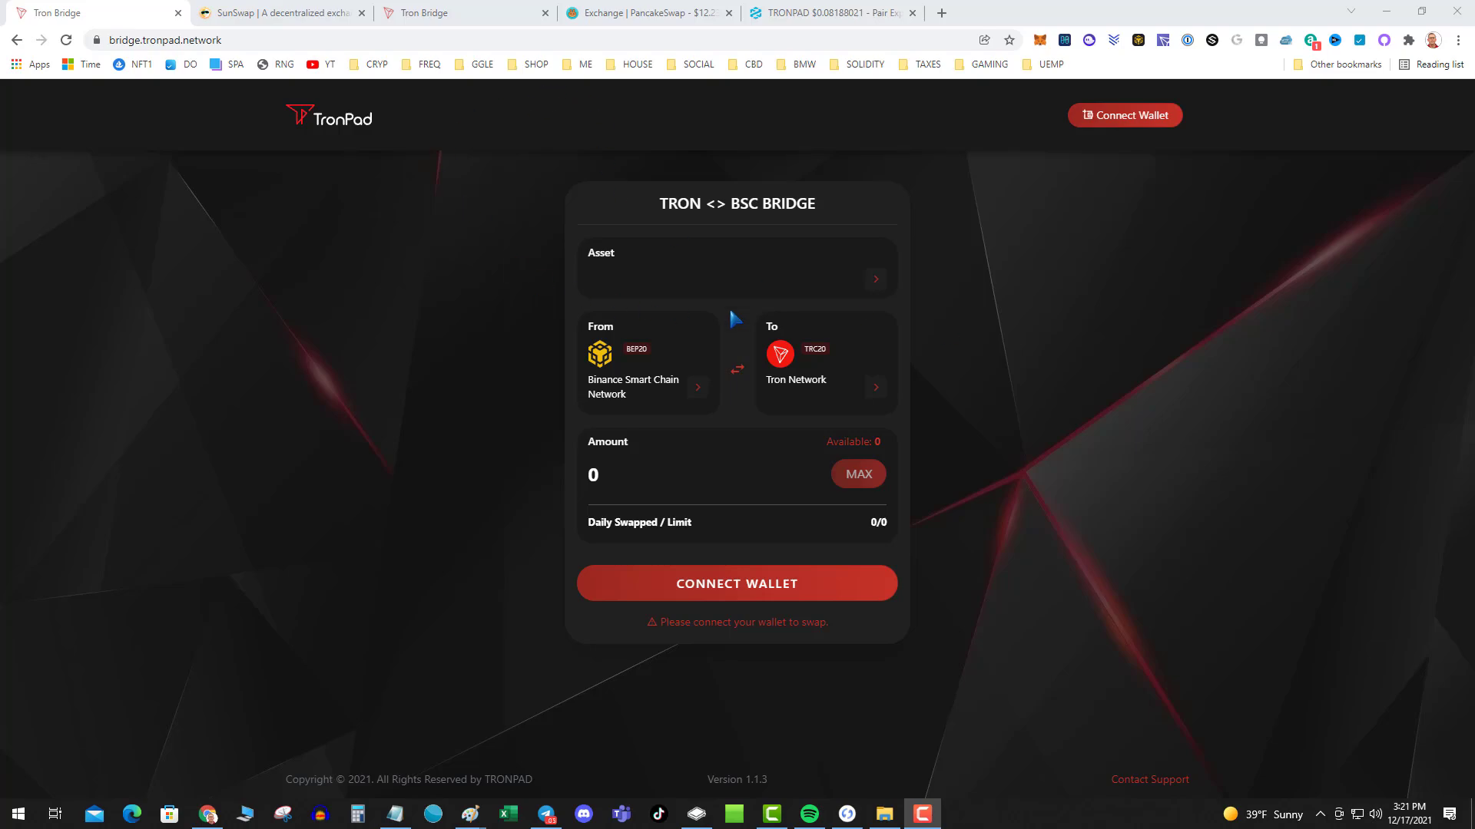
pyautogui.moveTo(785, 331)
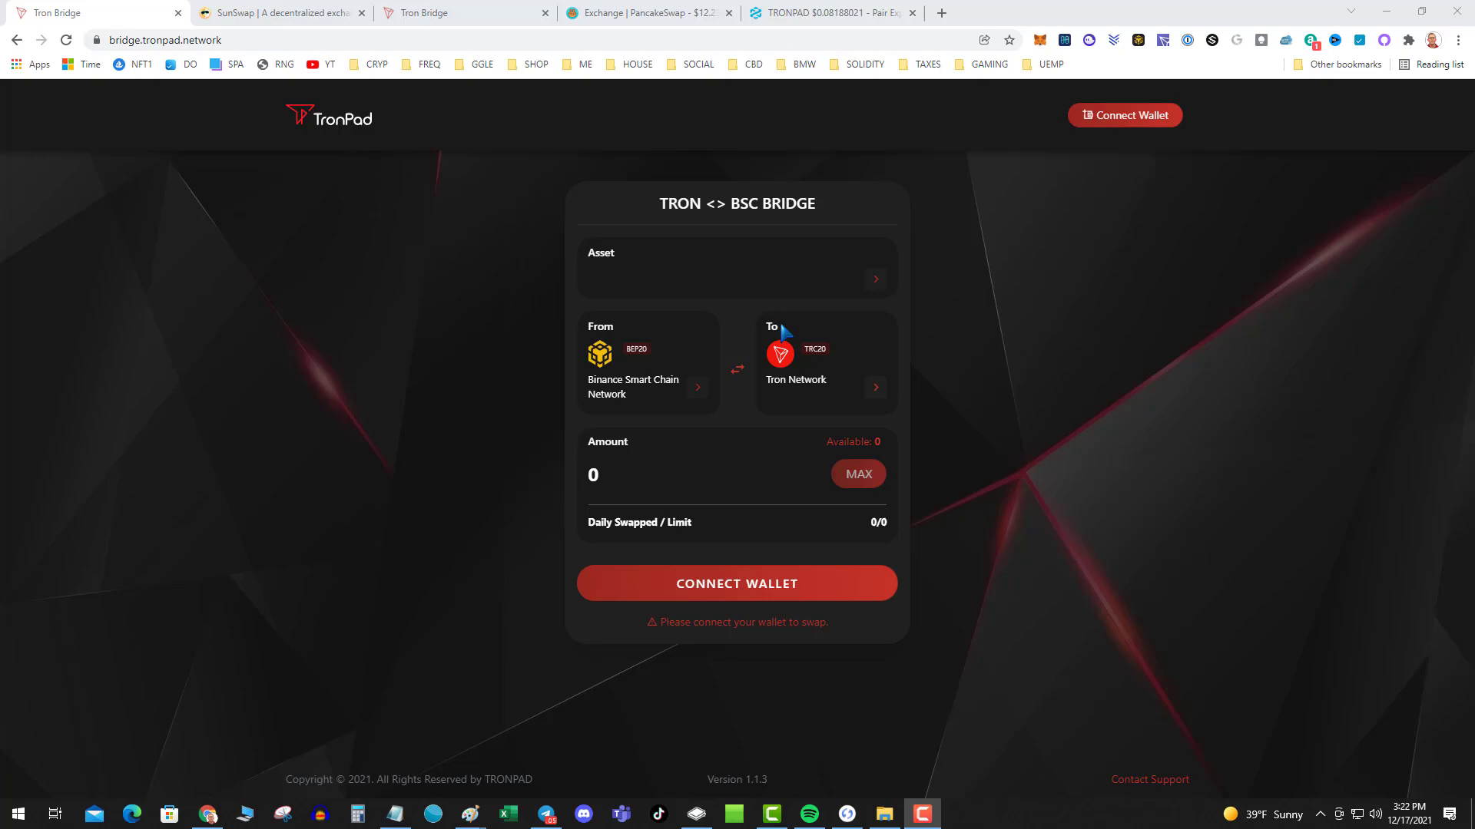
# Reverse the bridge direction so TRONPAD goes from Tron Network (TRC20) to Binance Smart Chain (BEP20)
pyautogui.click(739, 367)
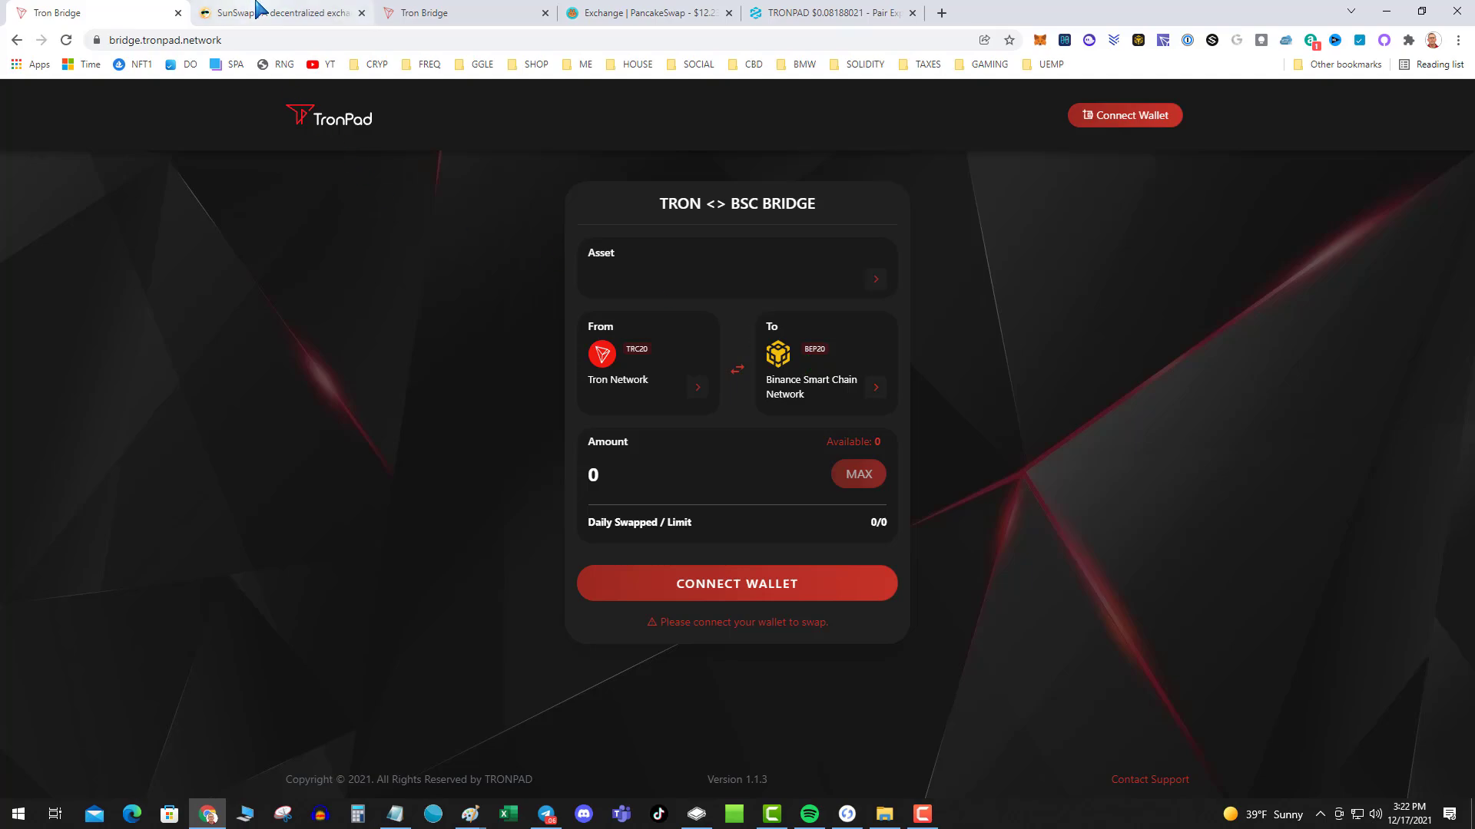
# Enter 29000 TRX in SunSwap, estimating about 28,595 TRONPAD at 0.69% price impact
pyautogui.click(277, 12)
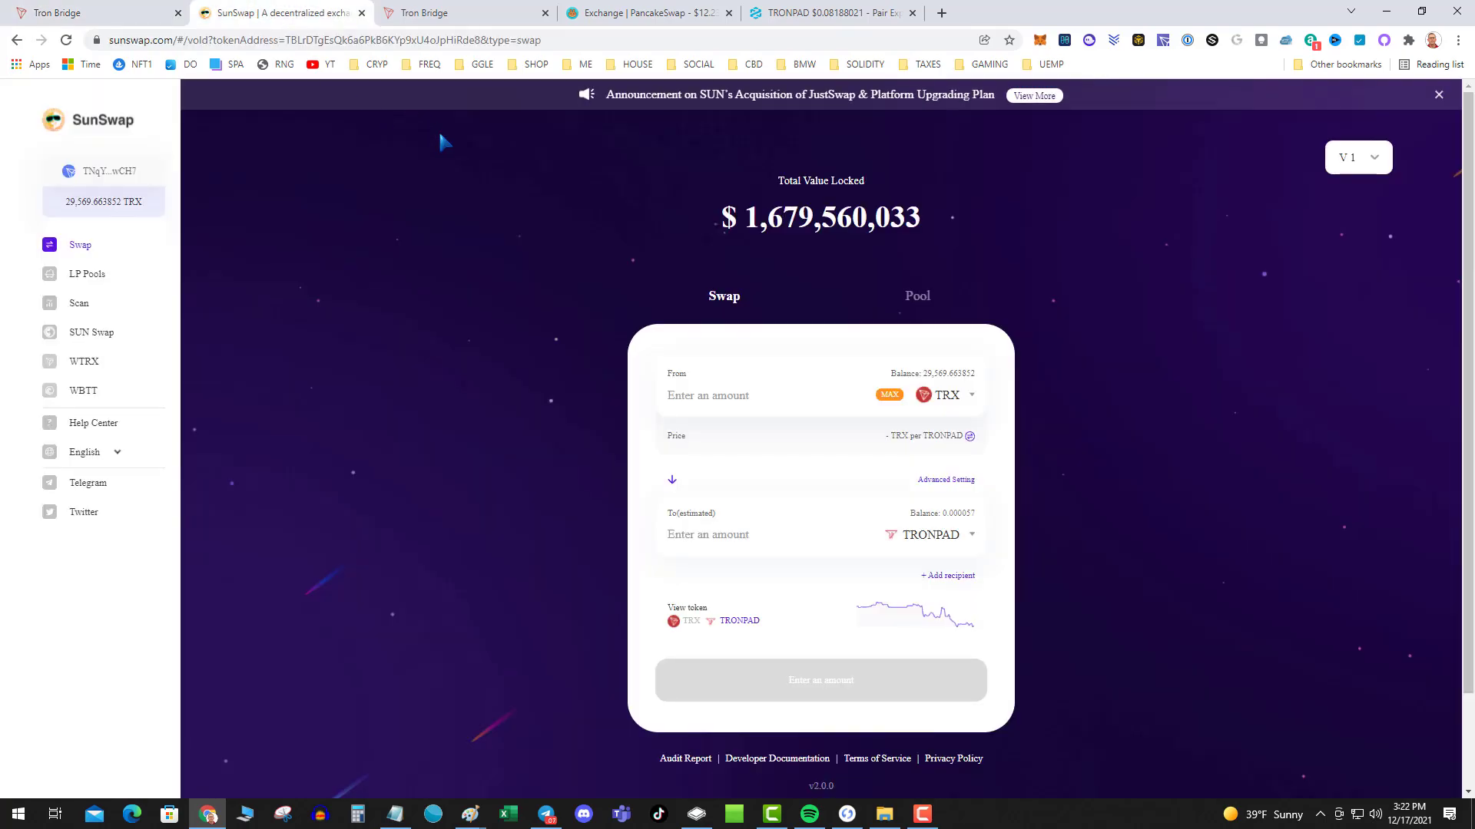
pyautogui.moveTo(1252, 251)
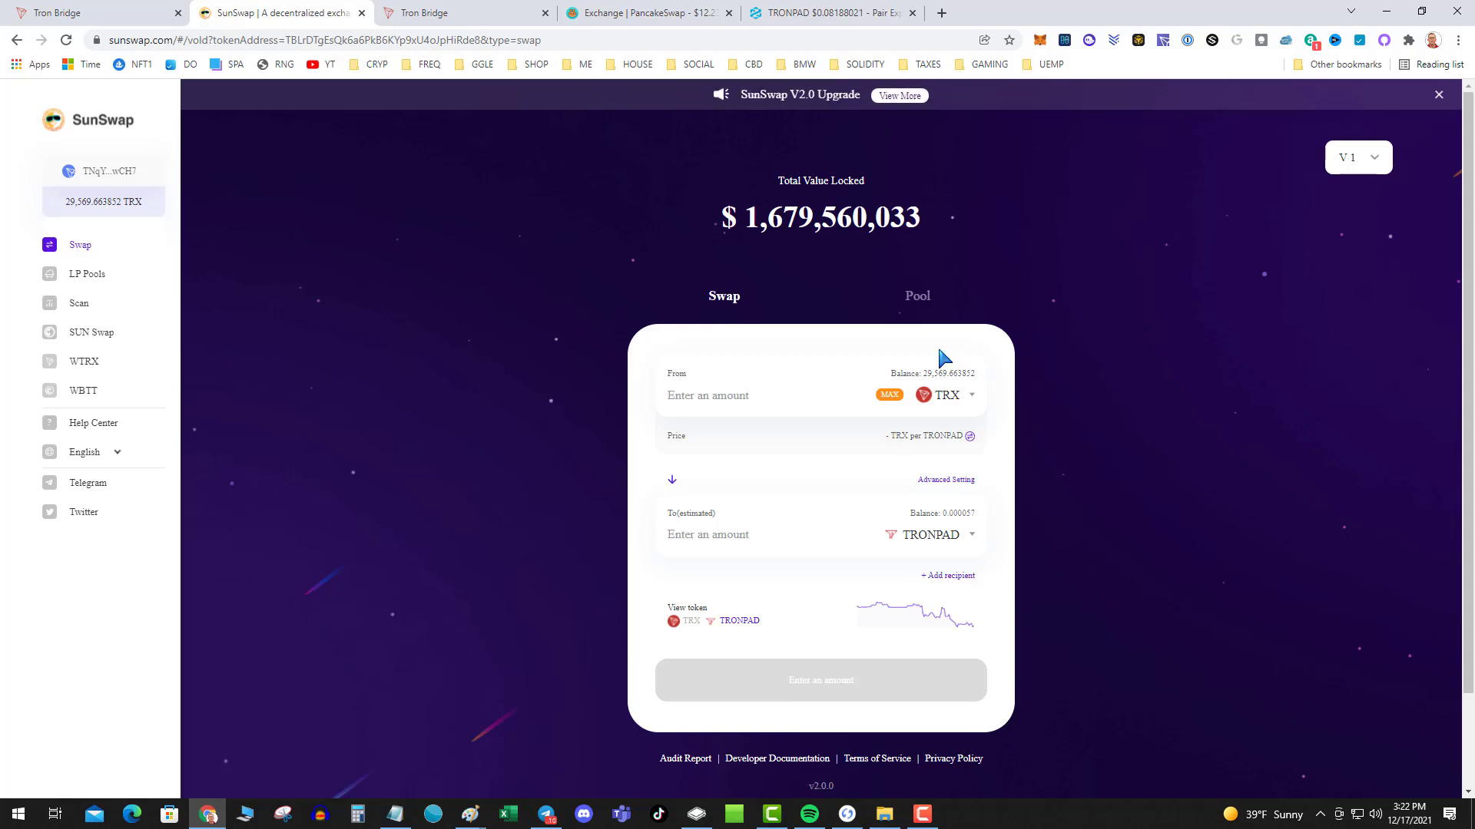
pyautogui.moveTo(811, 393)
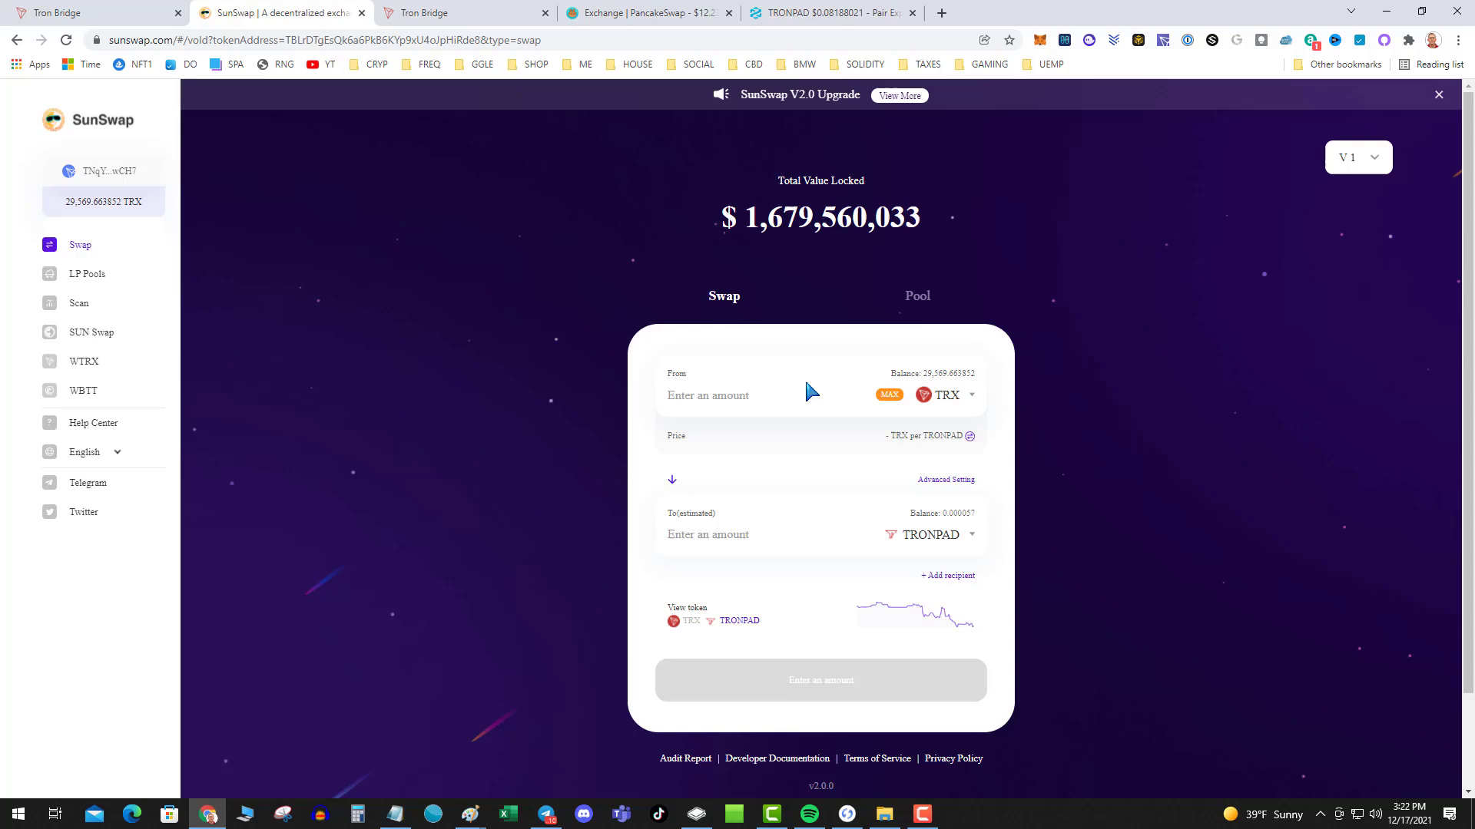
pyautogui.click(734, 395)
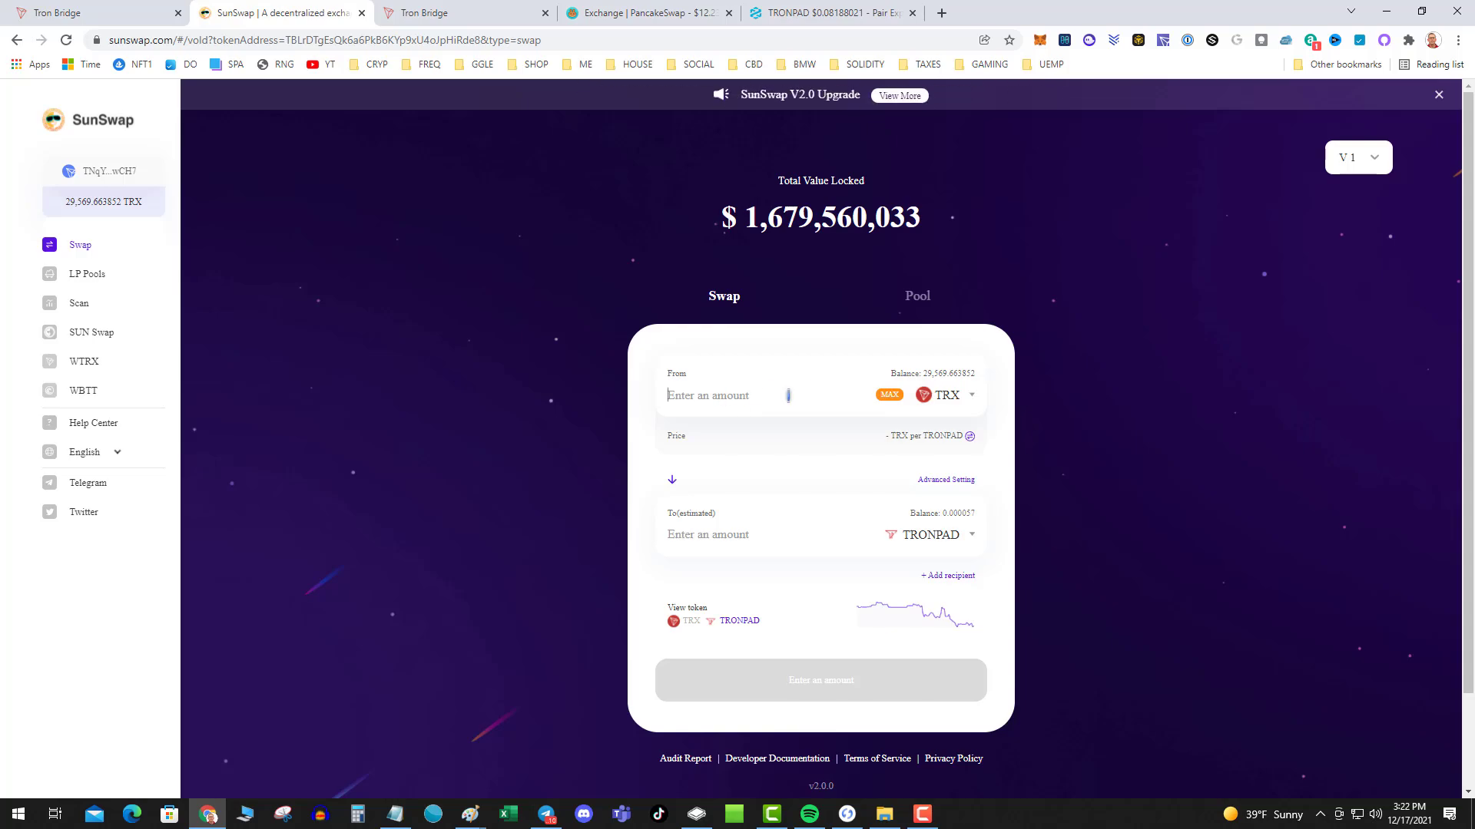
pyautogui.write('290000')
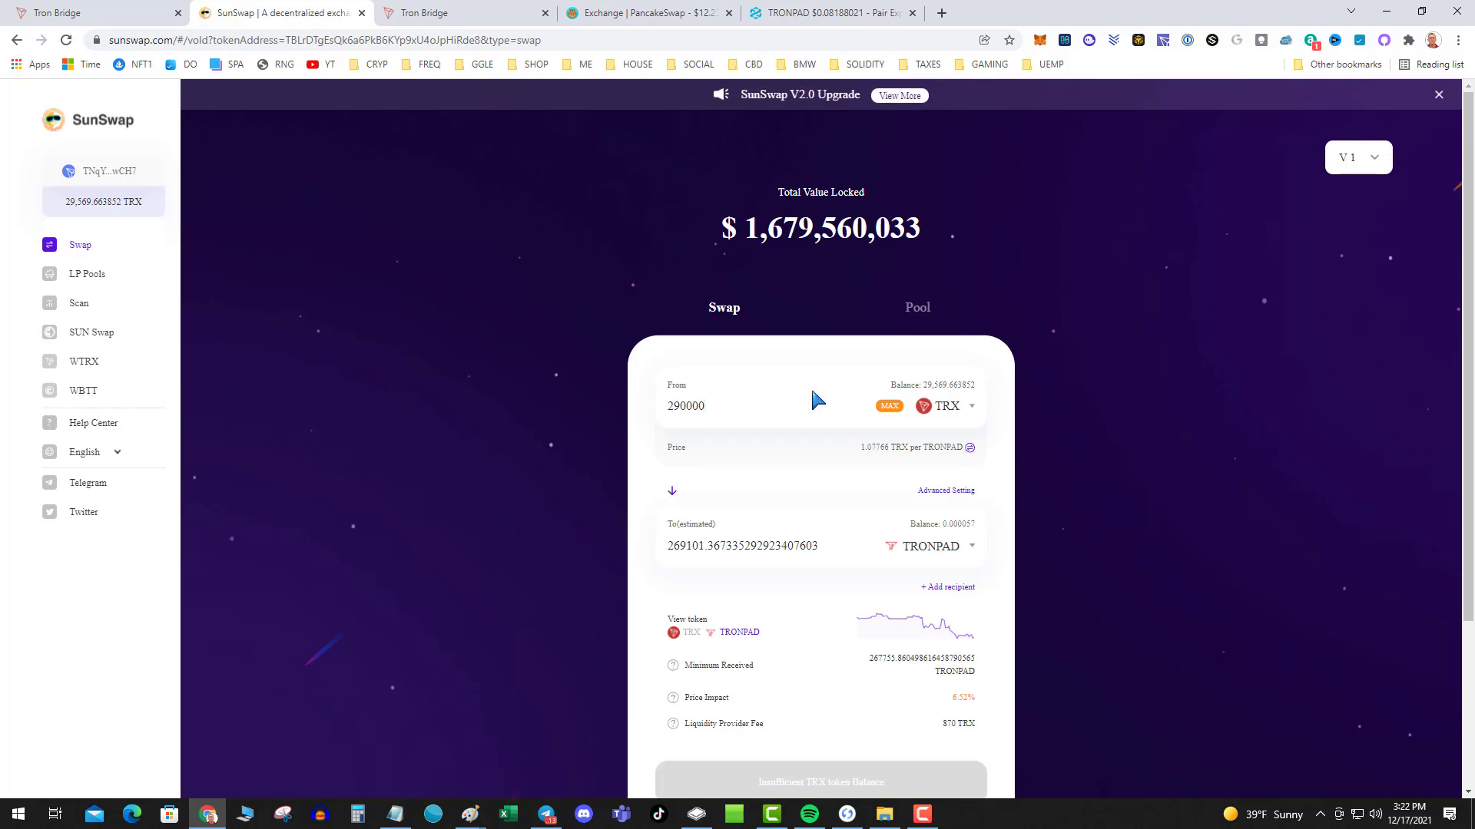
pyautogui.click(743, 406)
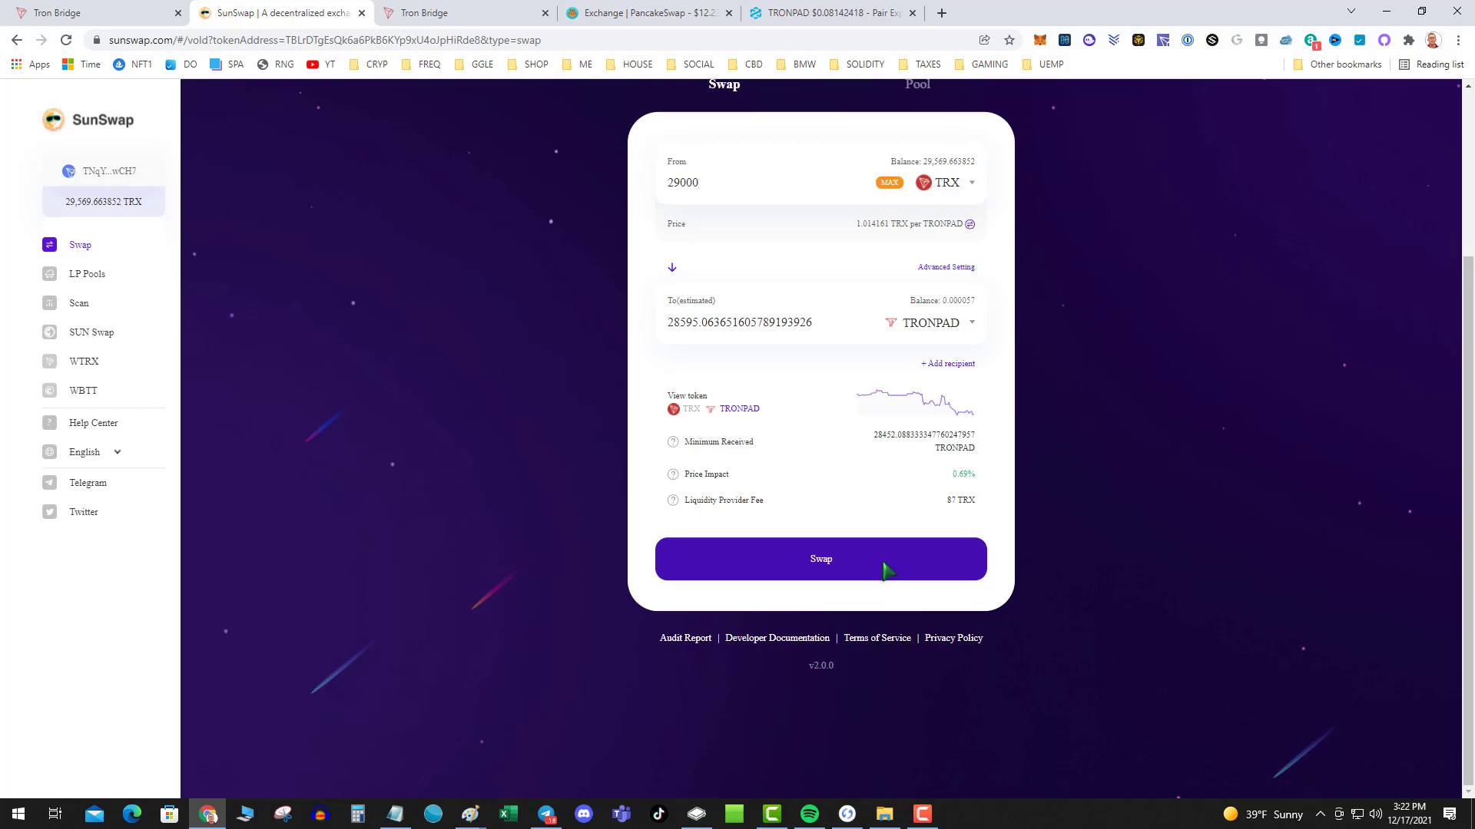
# Submit the 29000 TRX to TRONPAD swap, sign it in TronLink, and dismiss the completion notice
pyautogui.click(820, 558)
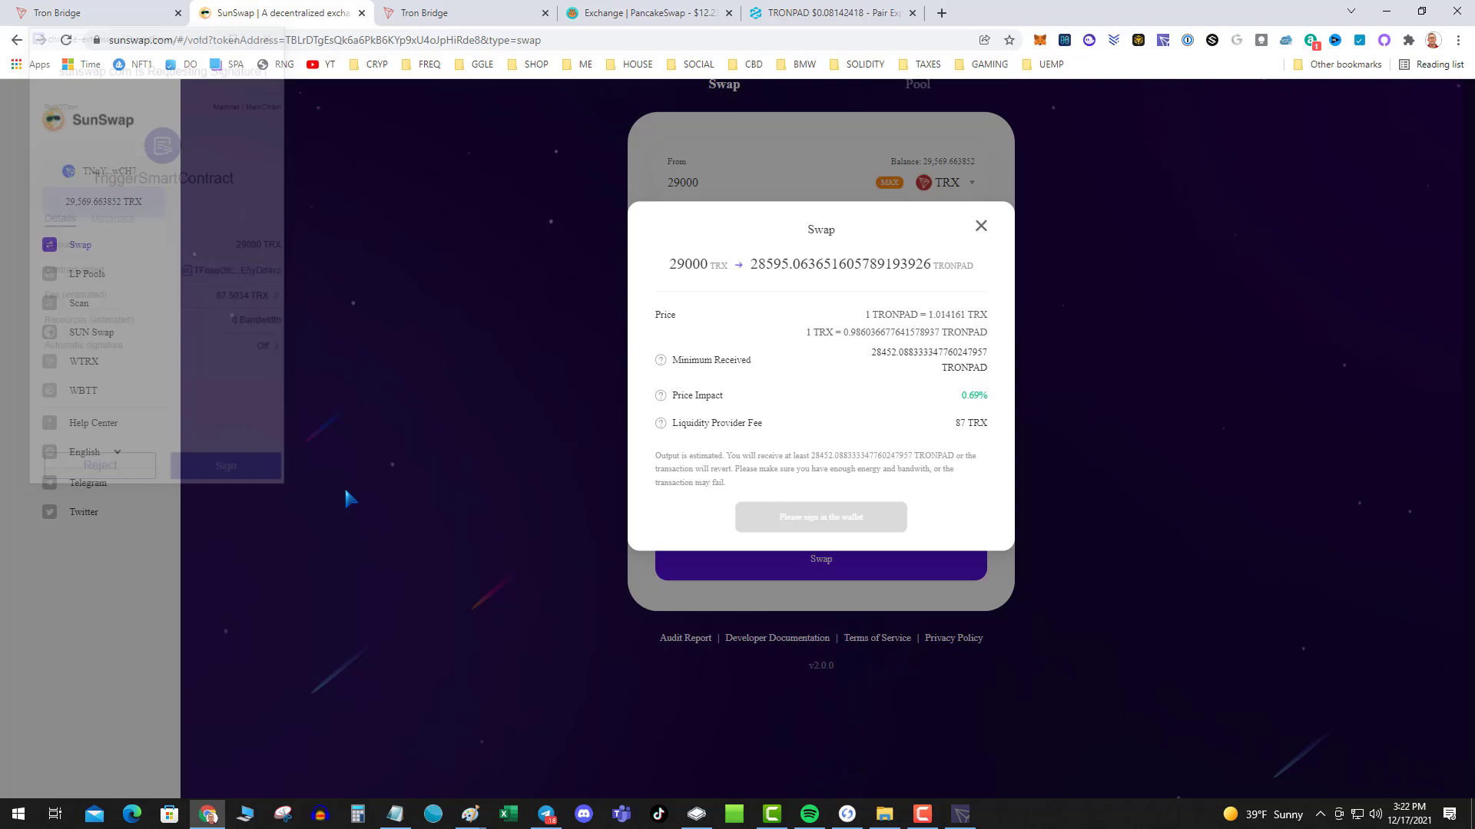
pyautogui.click(225, 465)
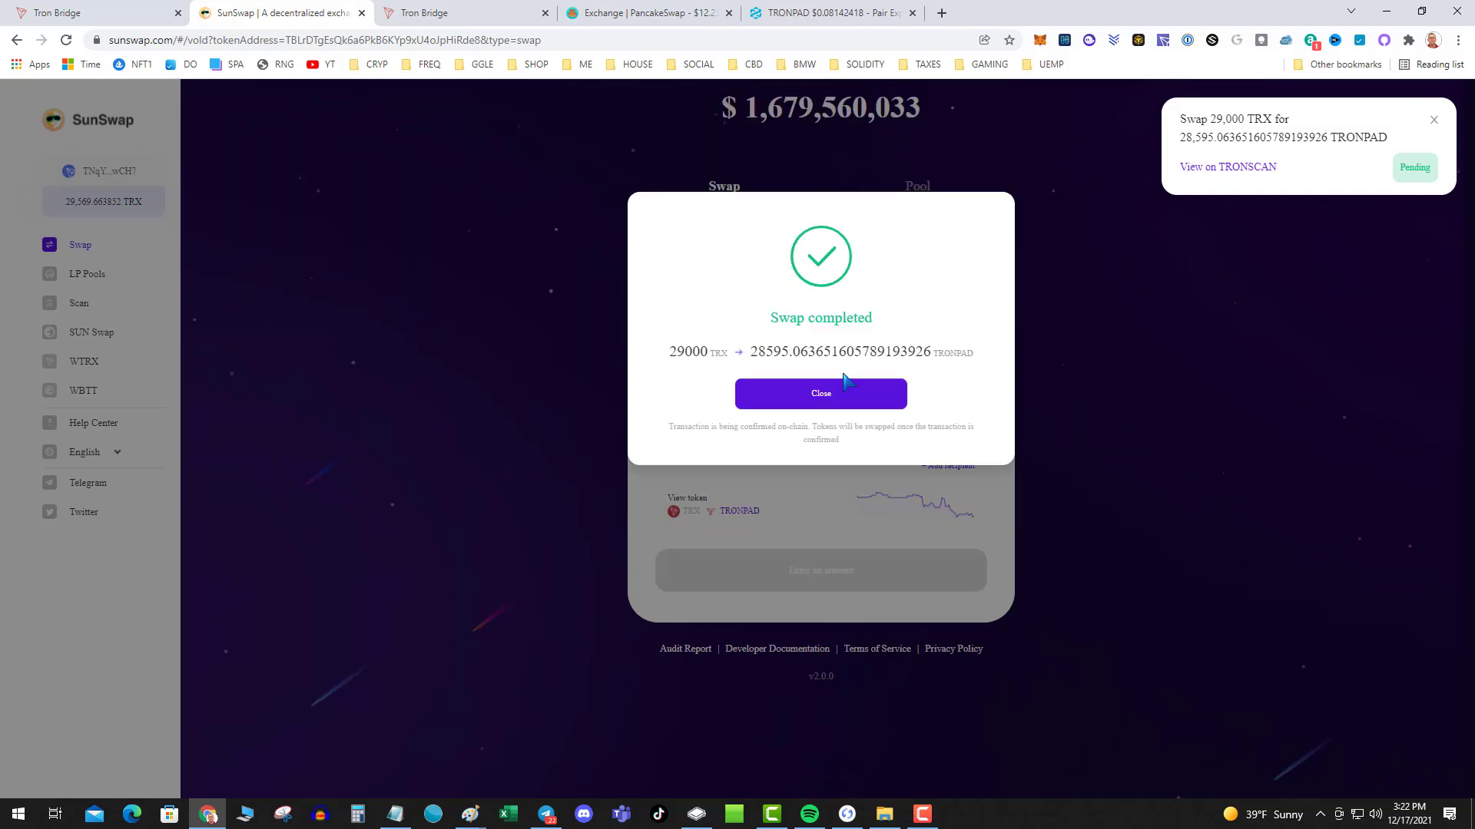
pyautogui.click(819, 393)
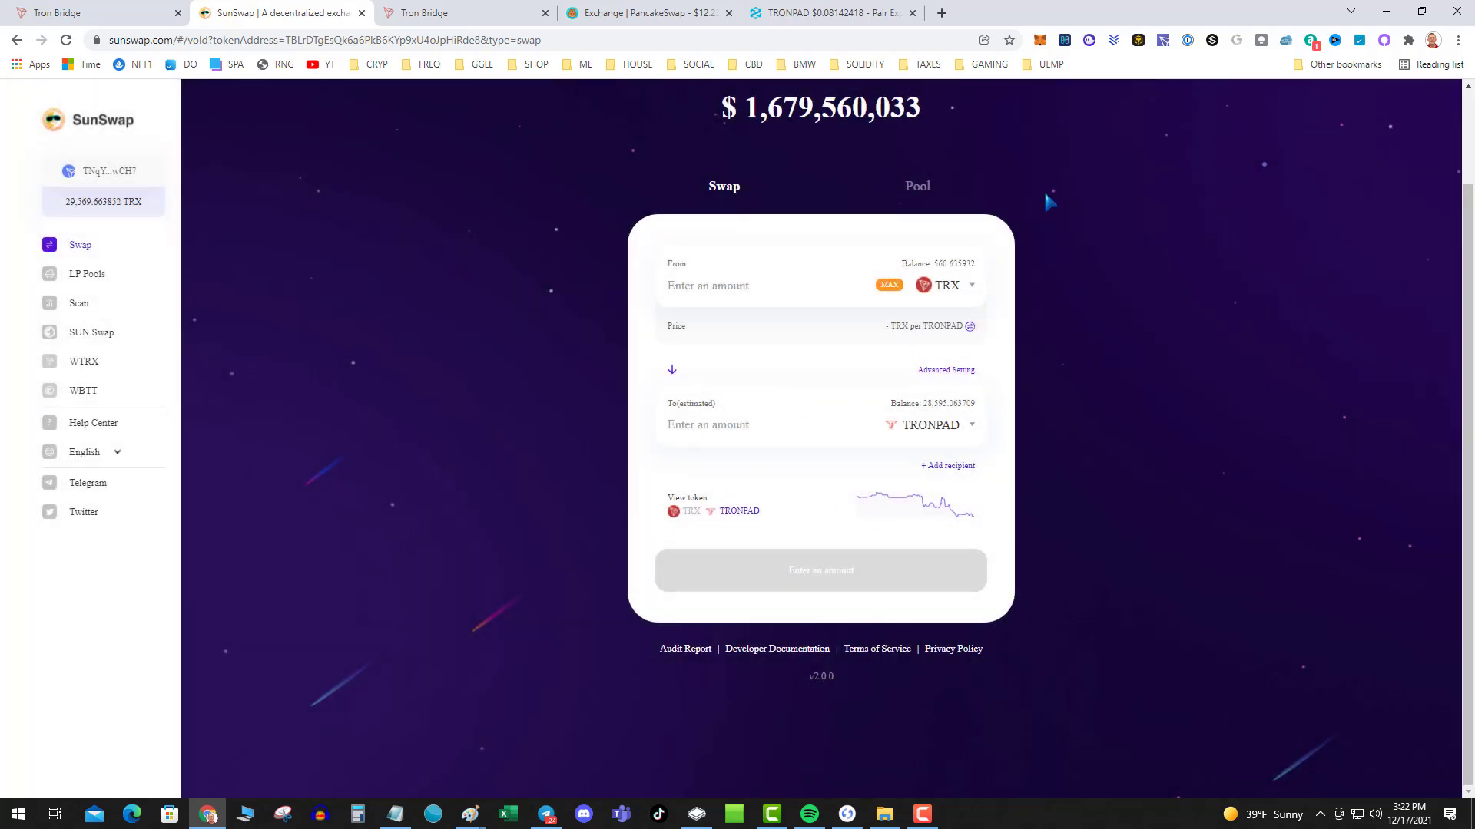
pyautogui.moveTo(381, 223)
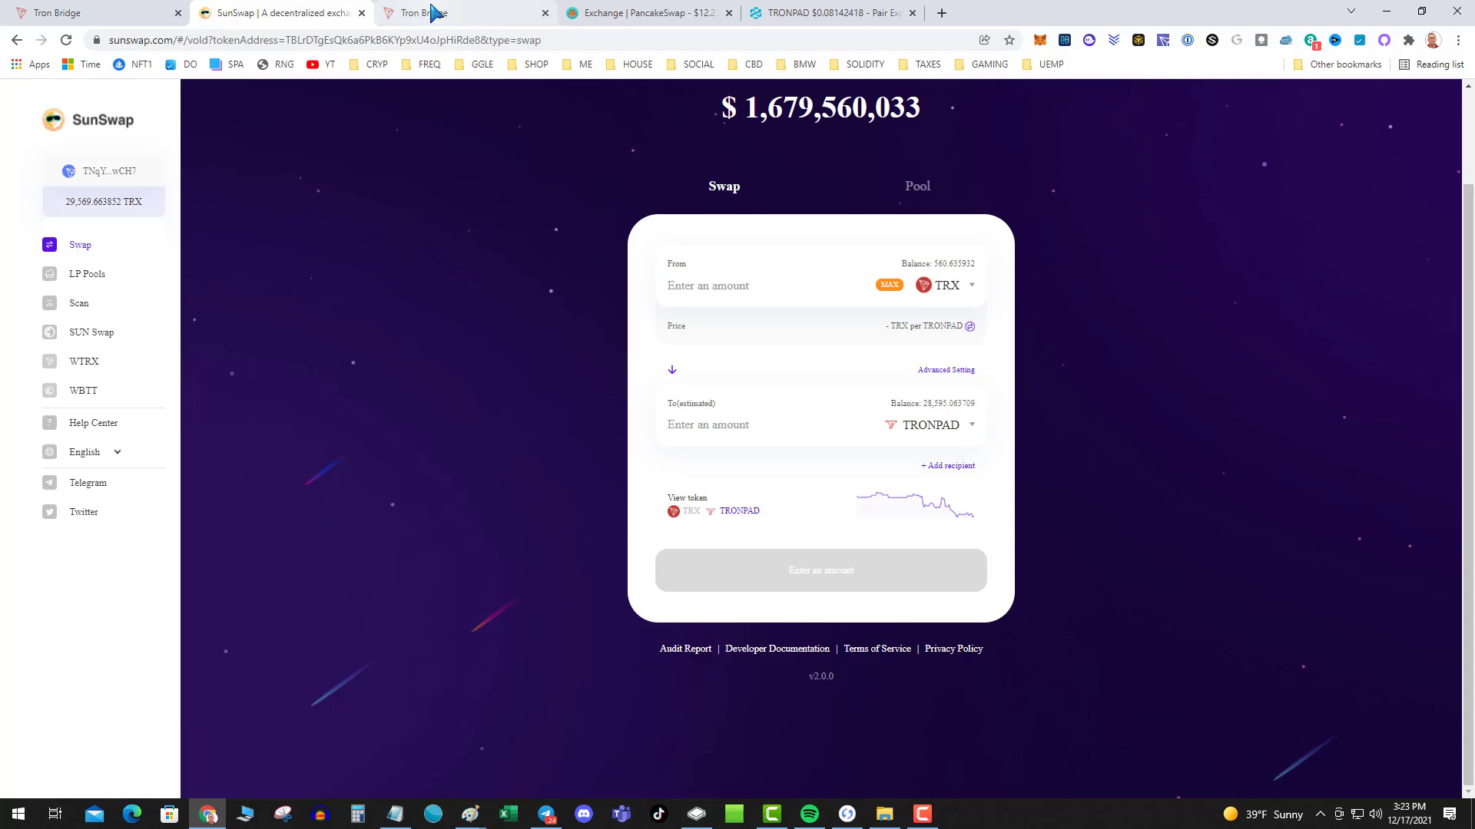
# Set the bridge to Tron → BSC and connect TronLink, showing 28,595.0637 TRONPAD available
pyautogui.click(442, 13)
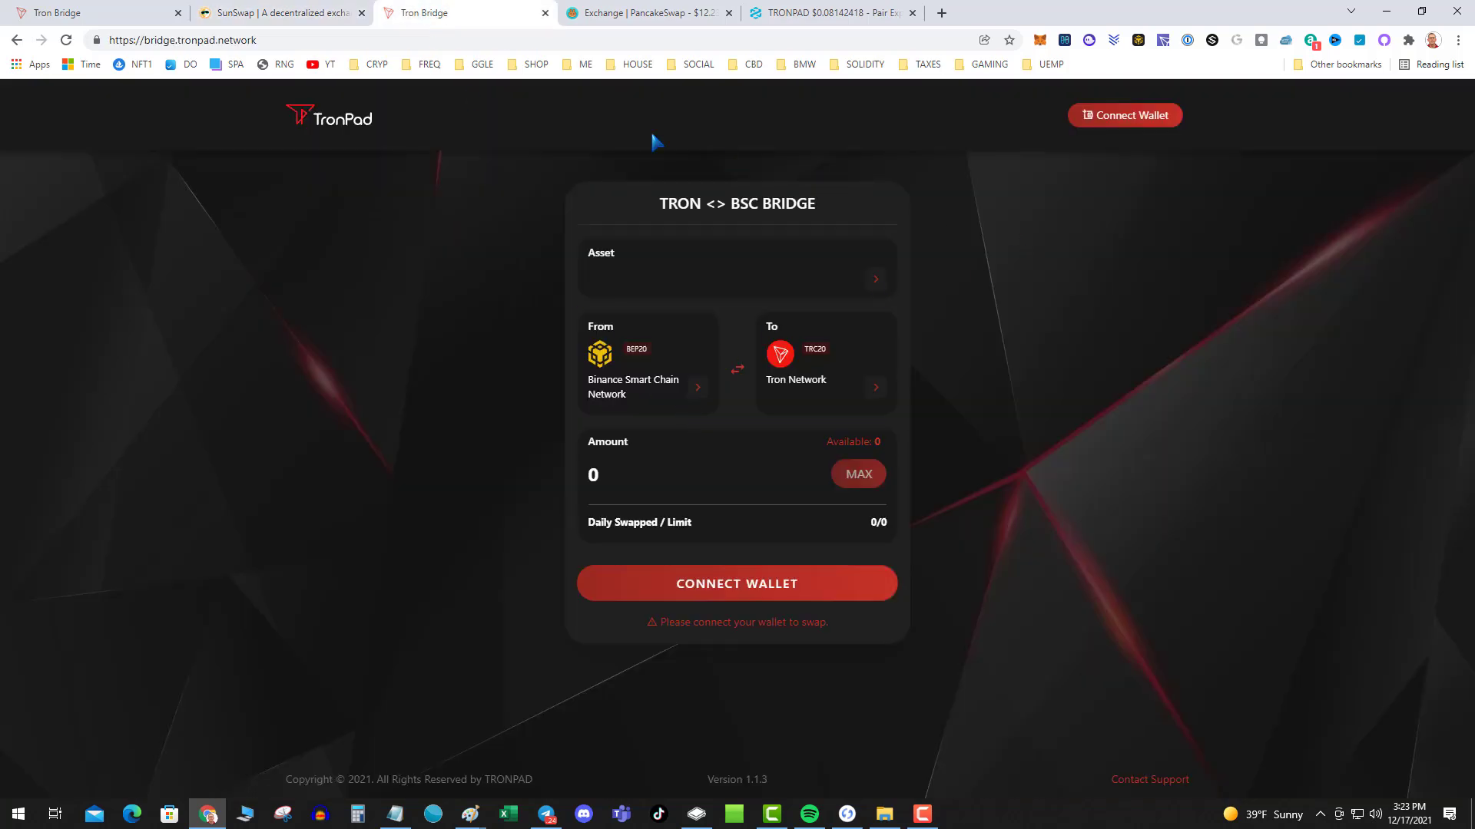
pyautogui.moveTo(741, 338)
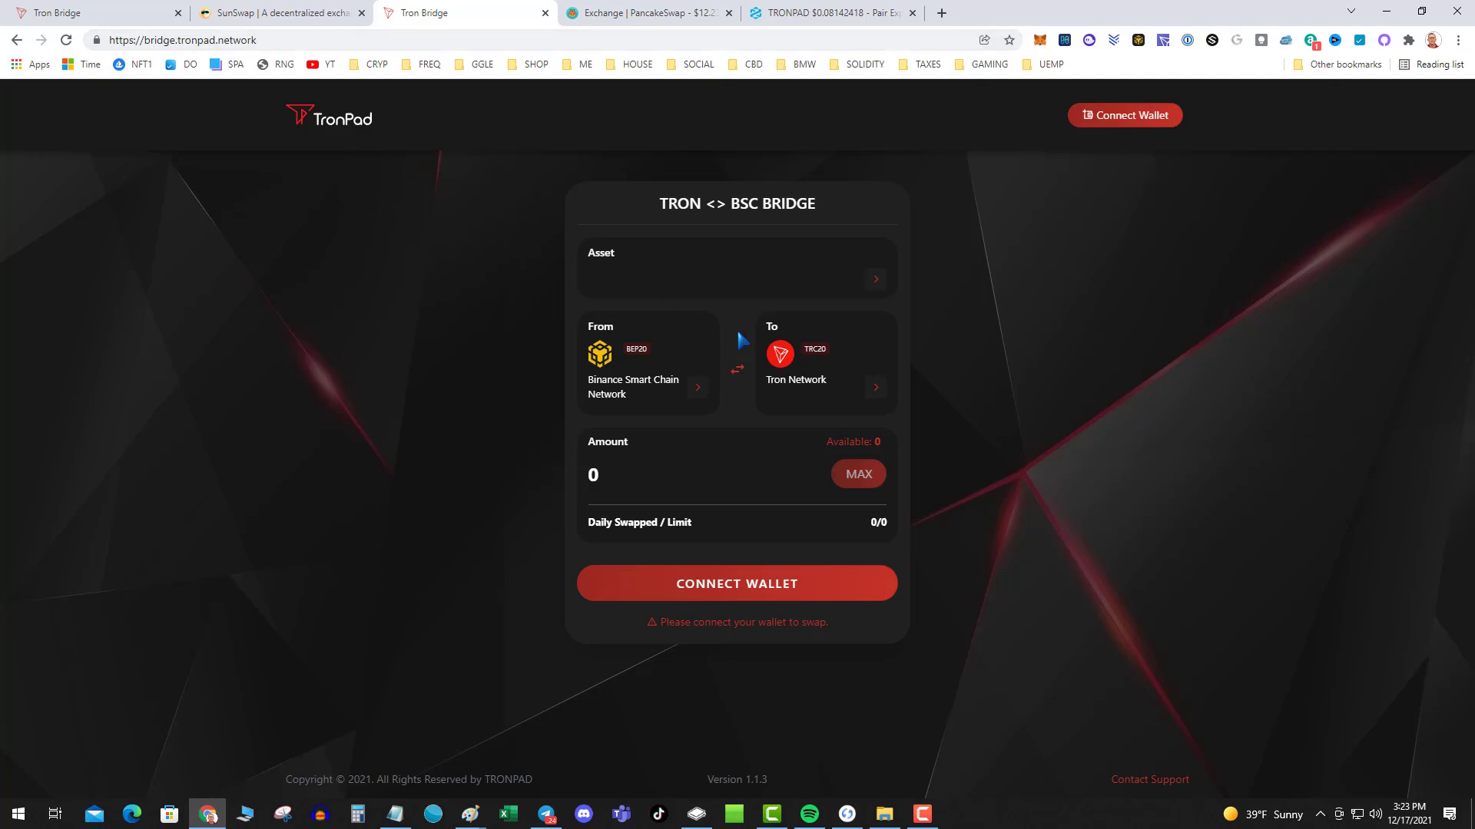
pyautogui.click(736, 583)
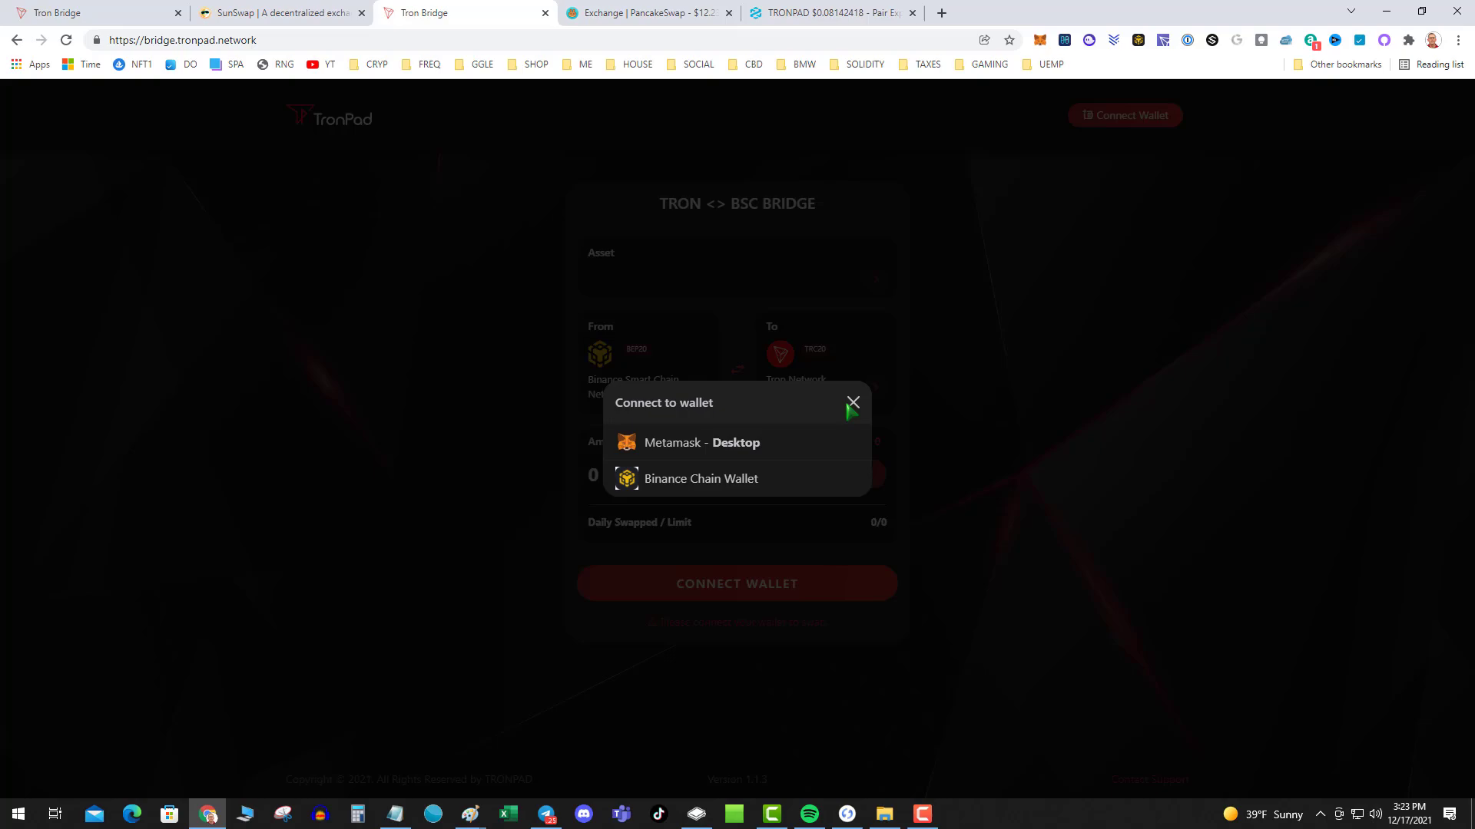
pyautogui.click(851, 402)
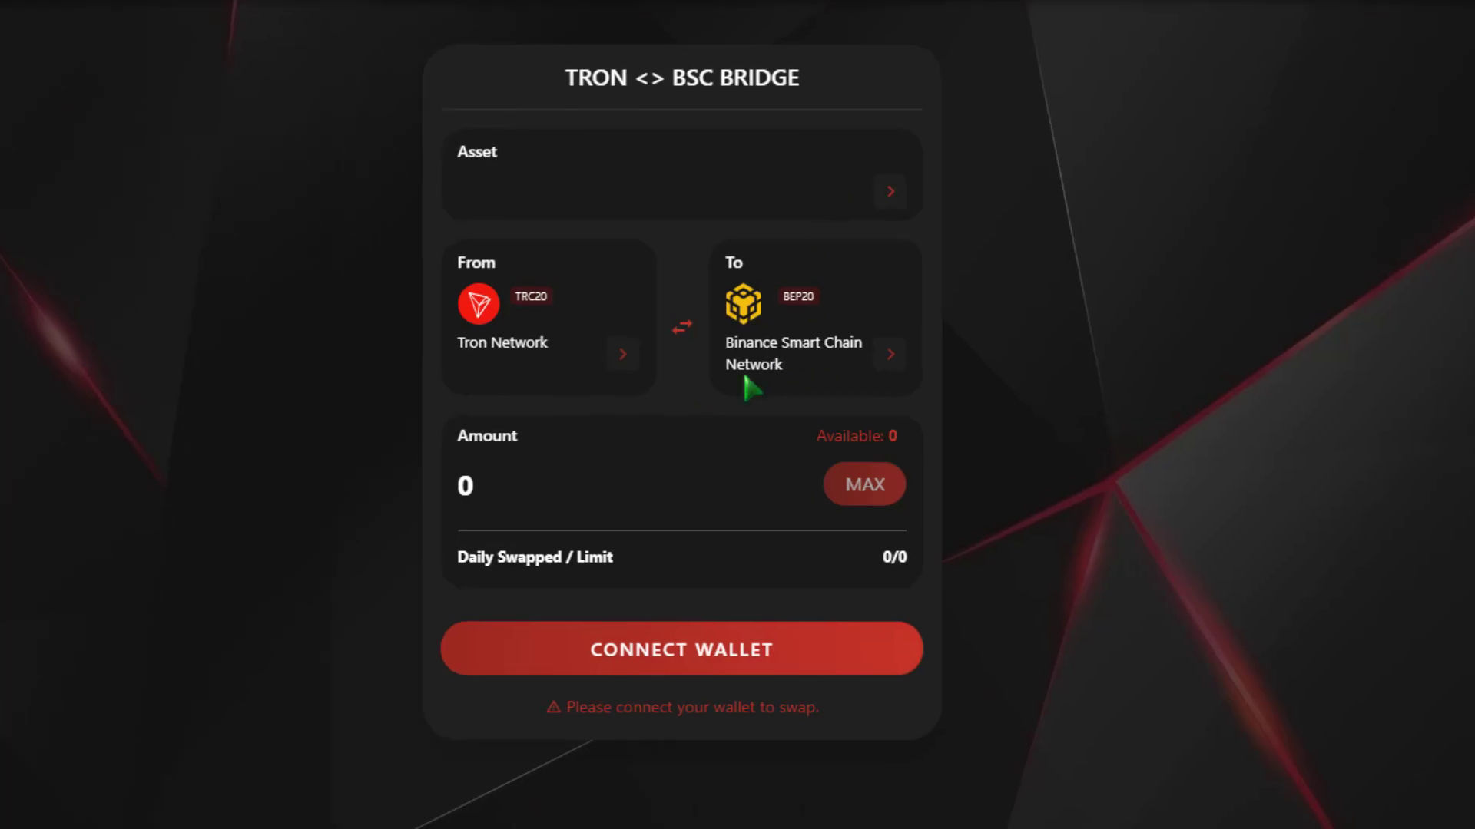
pyautogui.click(680, 648)
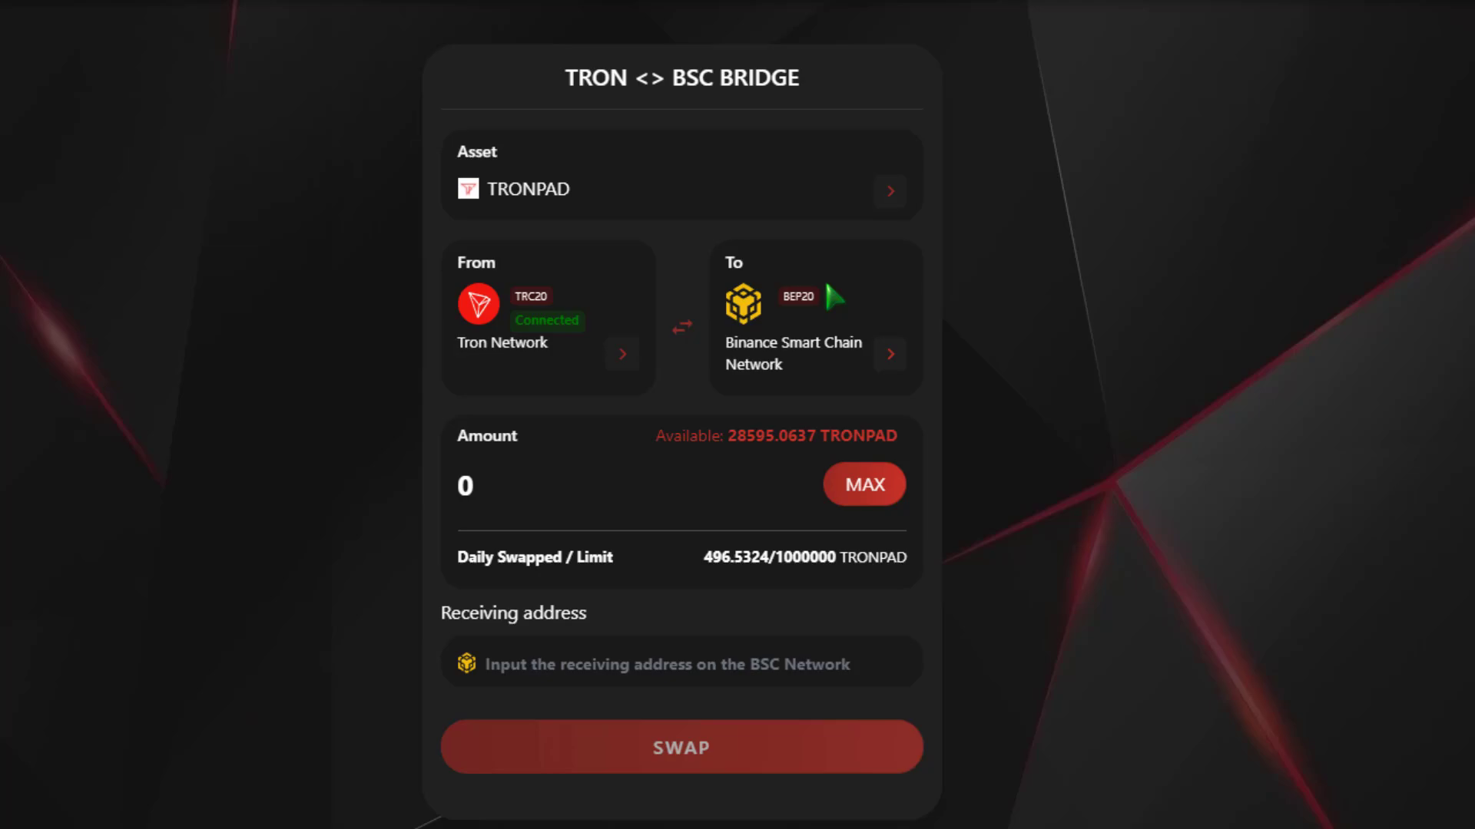
pyautogui.click(862, 485)
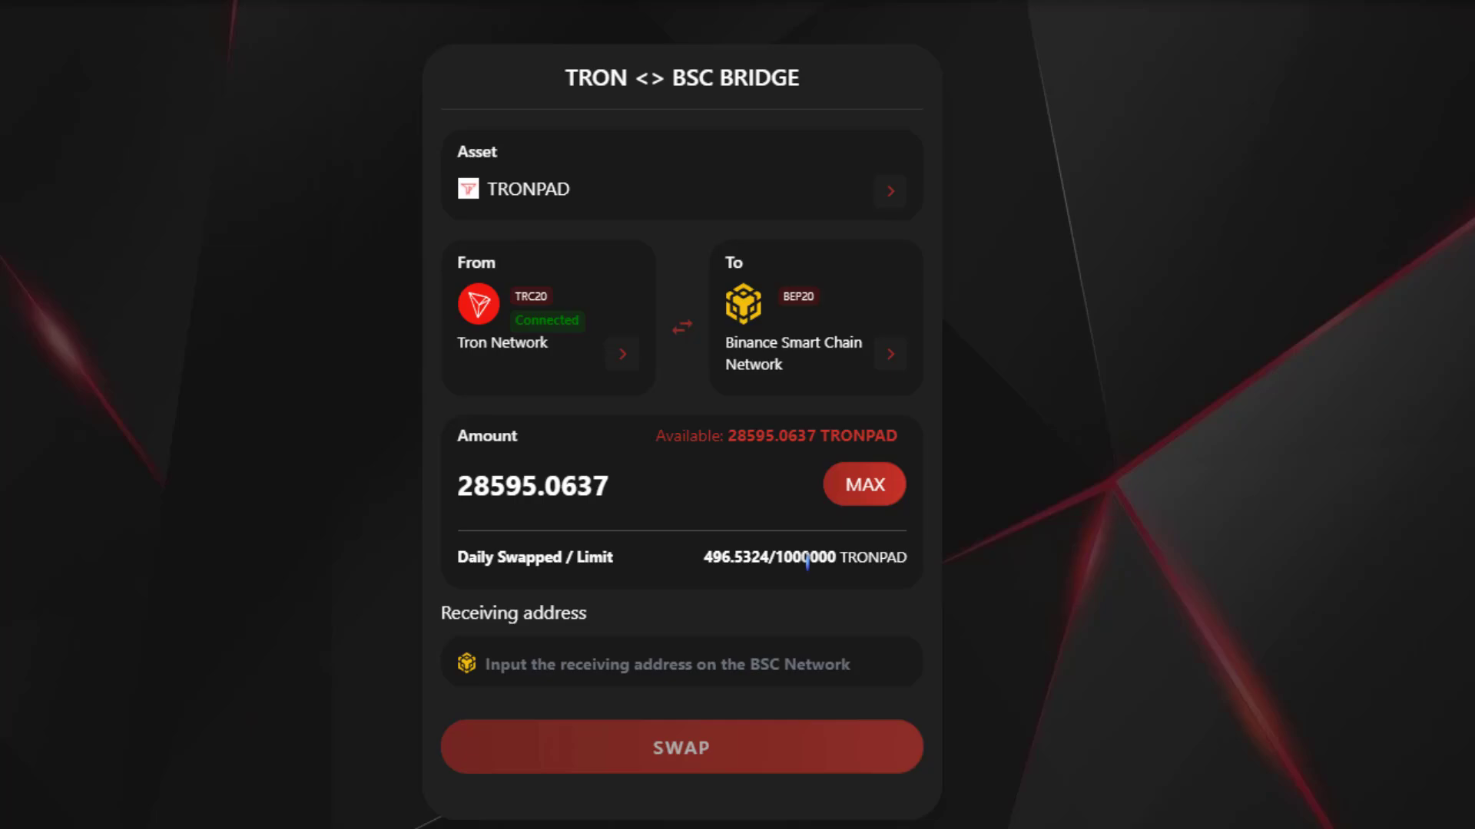
pyautogui.click(658, 664)
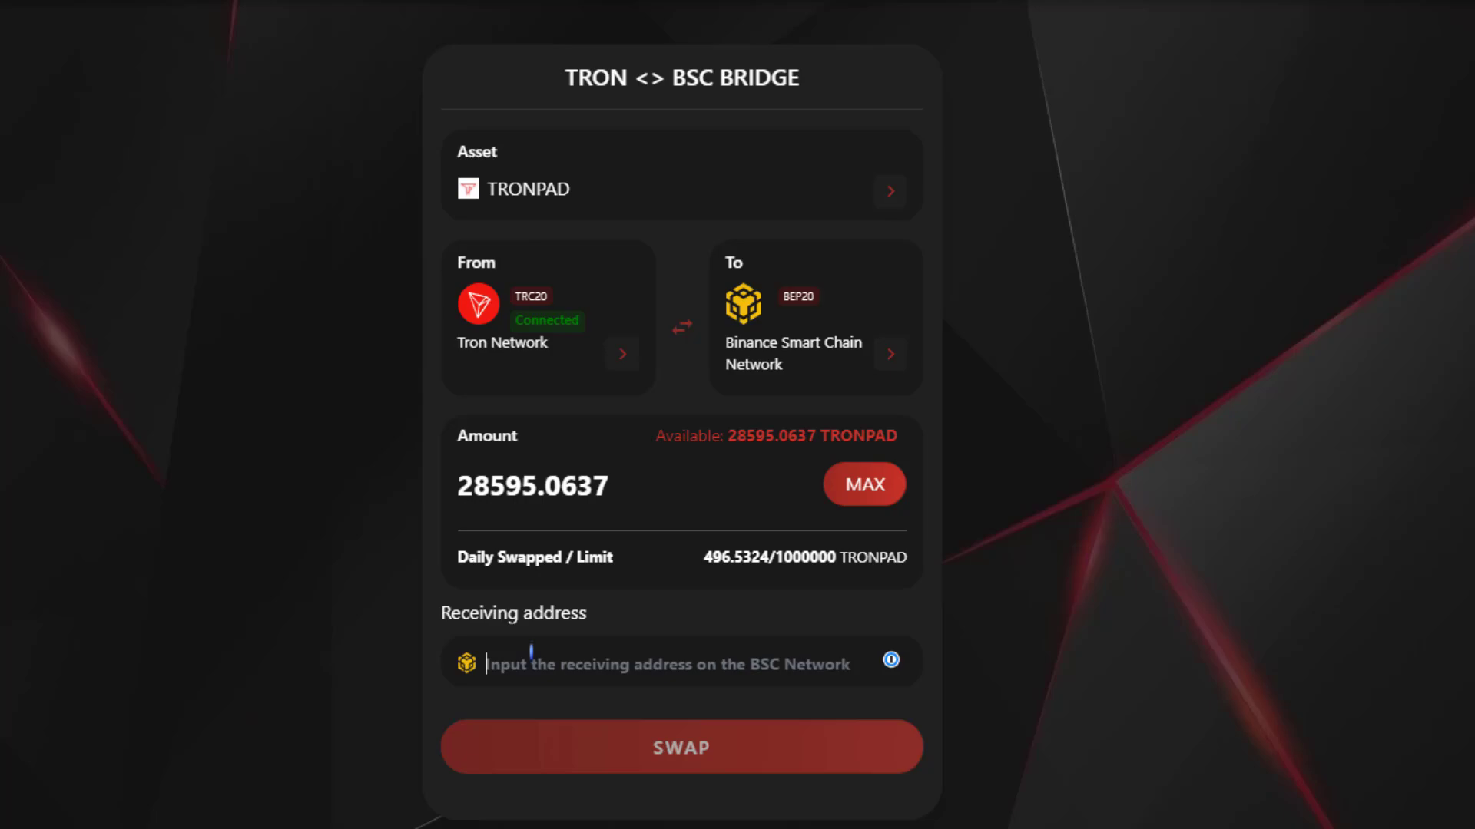
pyautogui.write('0x467A54491B885Ac859662135fe0E2E7e99060339')
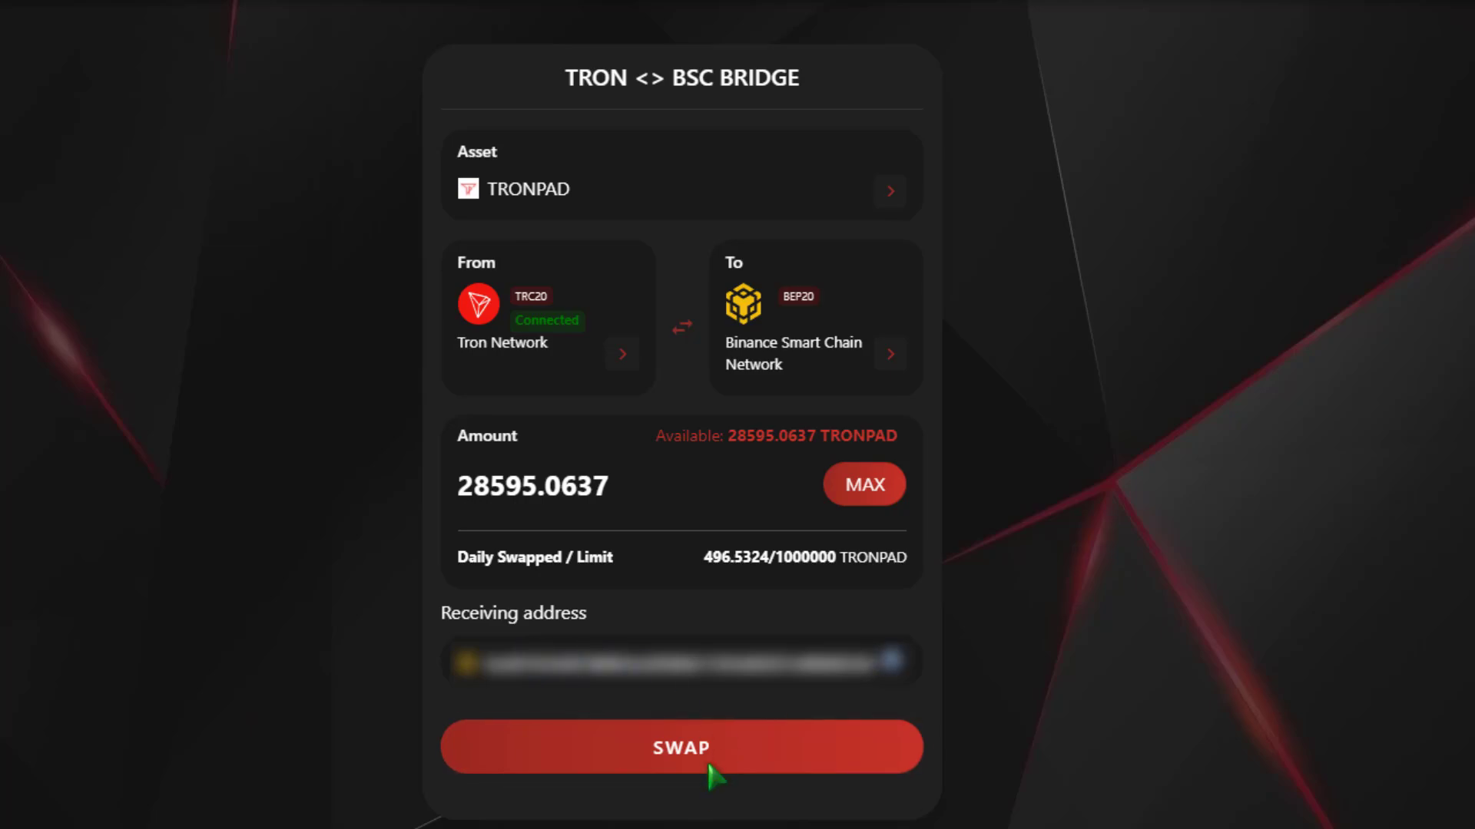
pyautogui.click(680, 746)
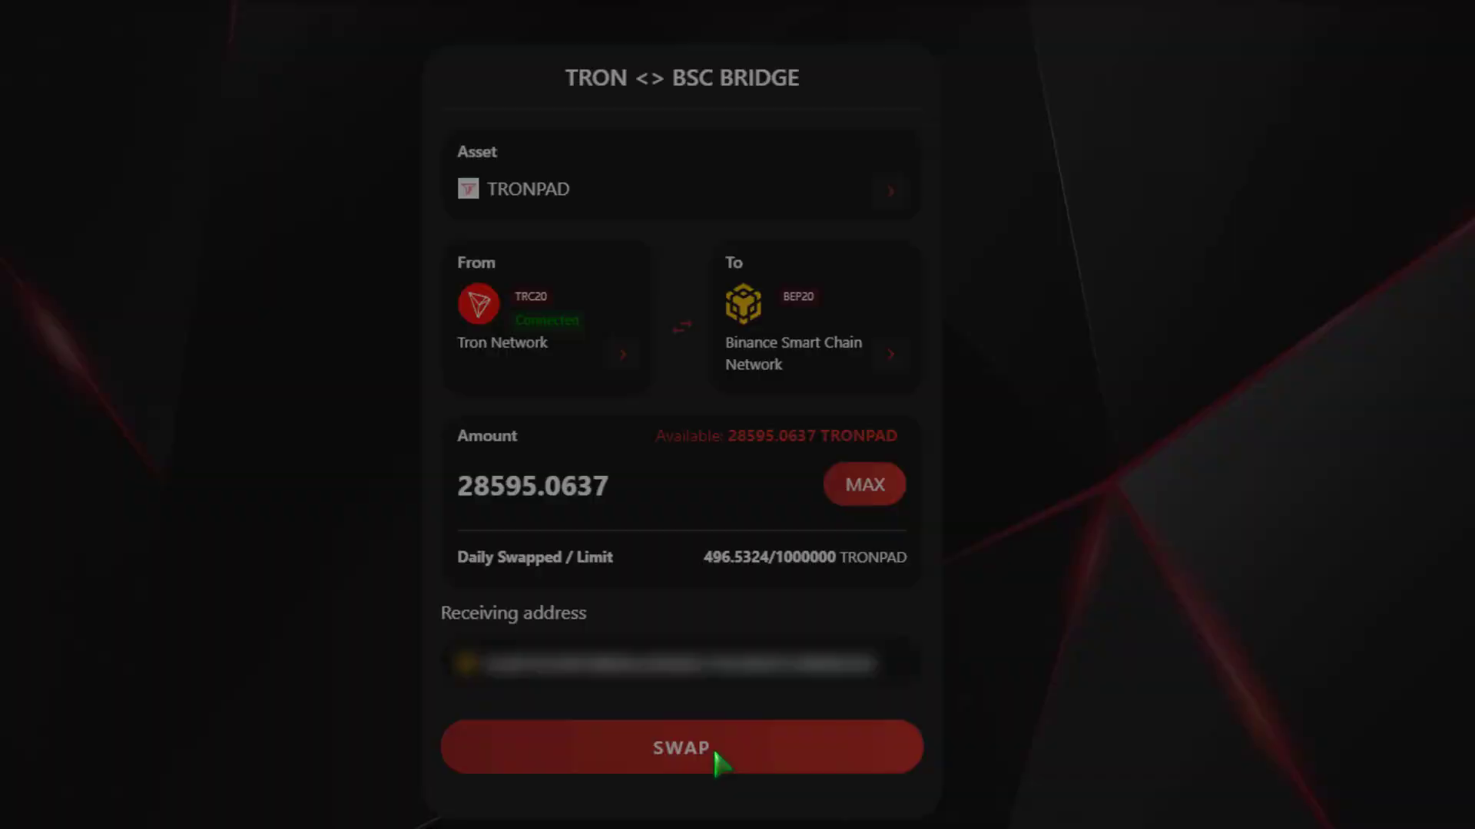
# Confirm the bridge transfer details and sign the TRONPAD token approval in the wallet
pyautogui.click(680, 747)
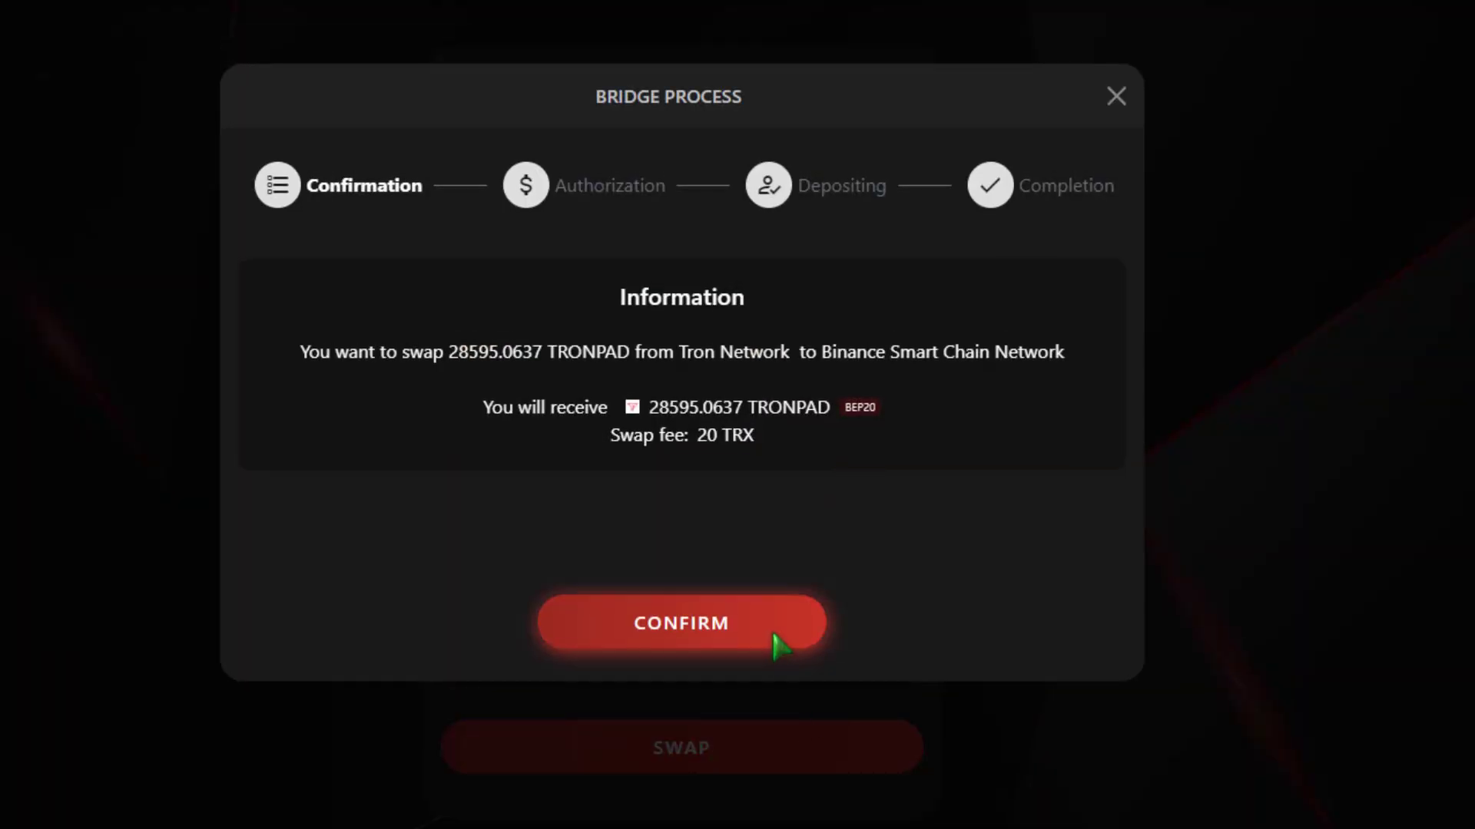
pyautogui.click(681, 623)
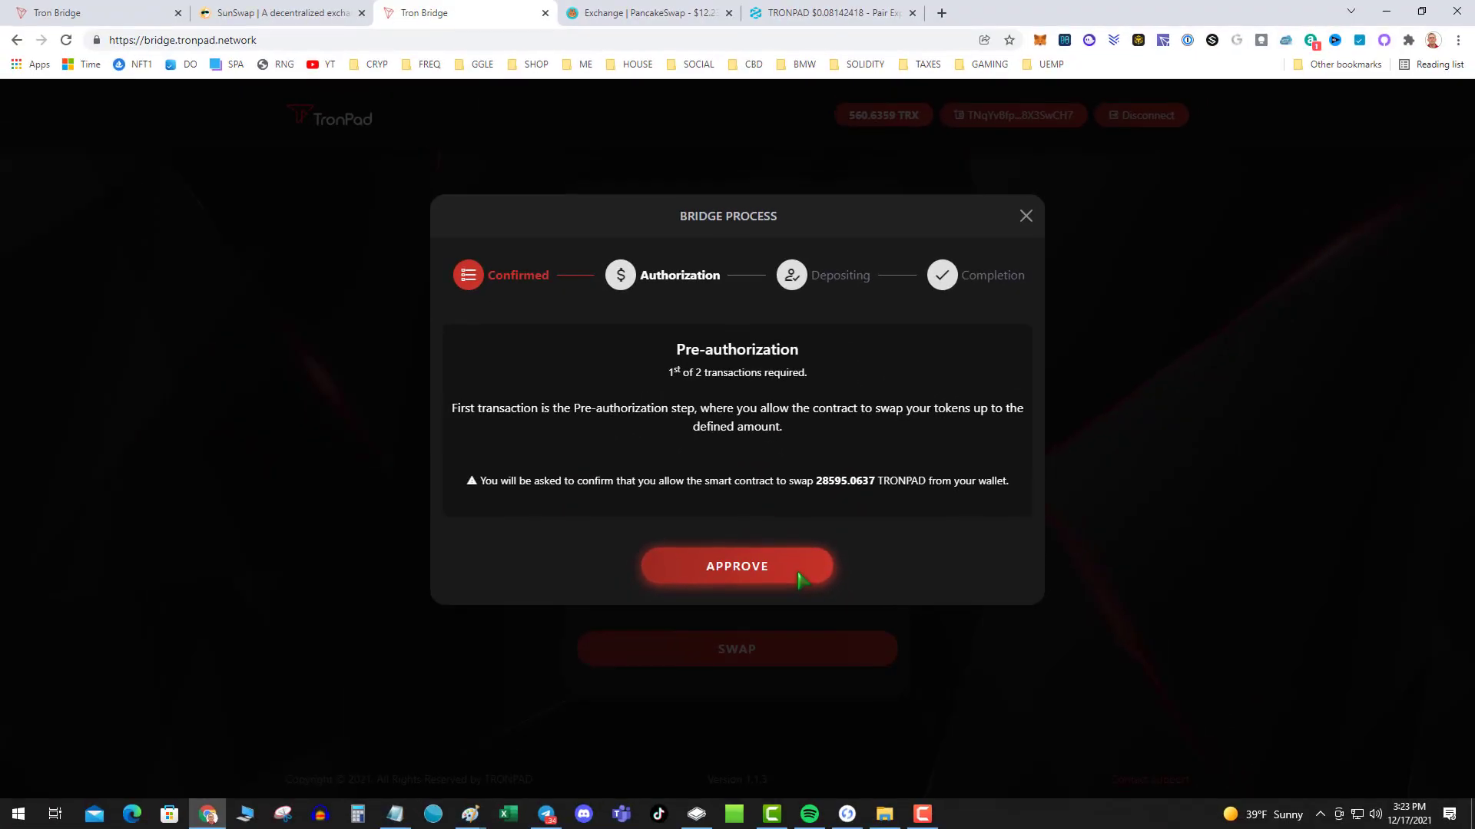
pyautogui.click(736, 565)
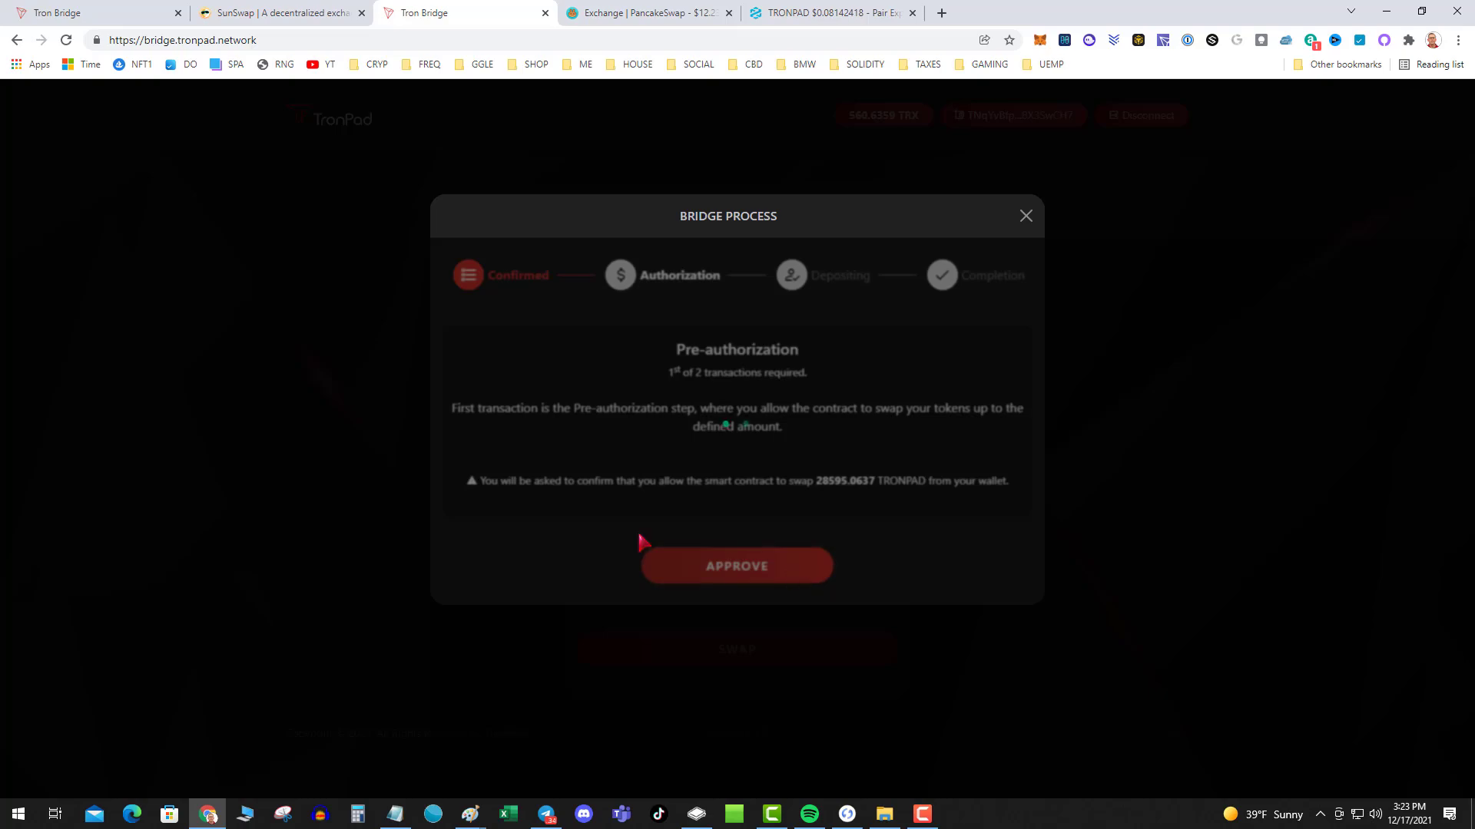
pyautogui.click(736, 565)
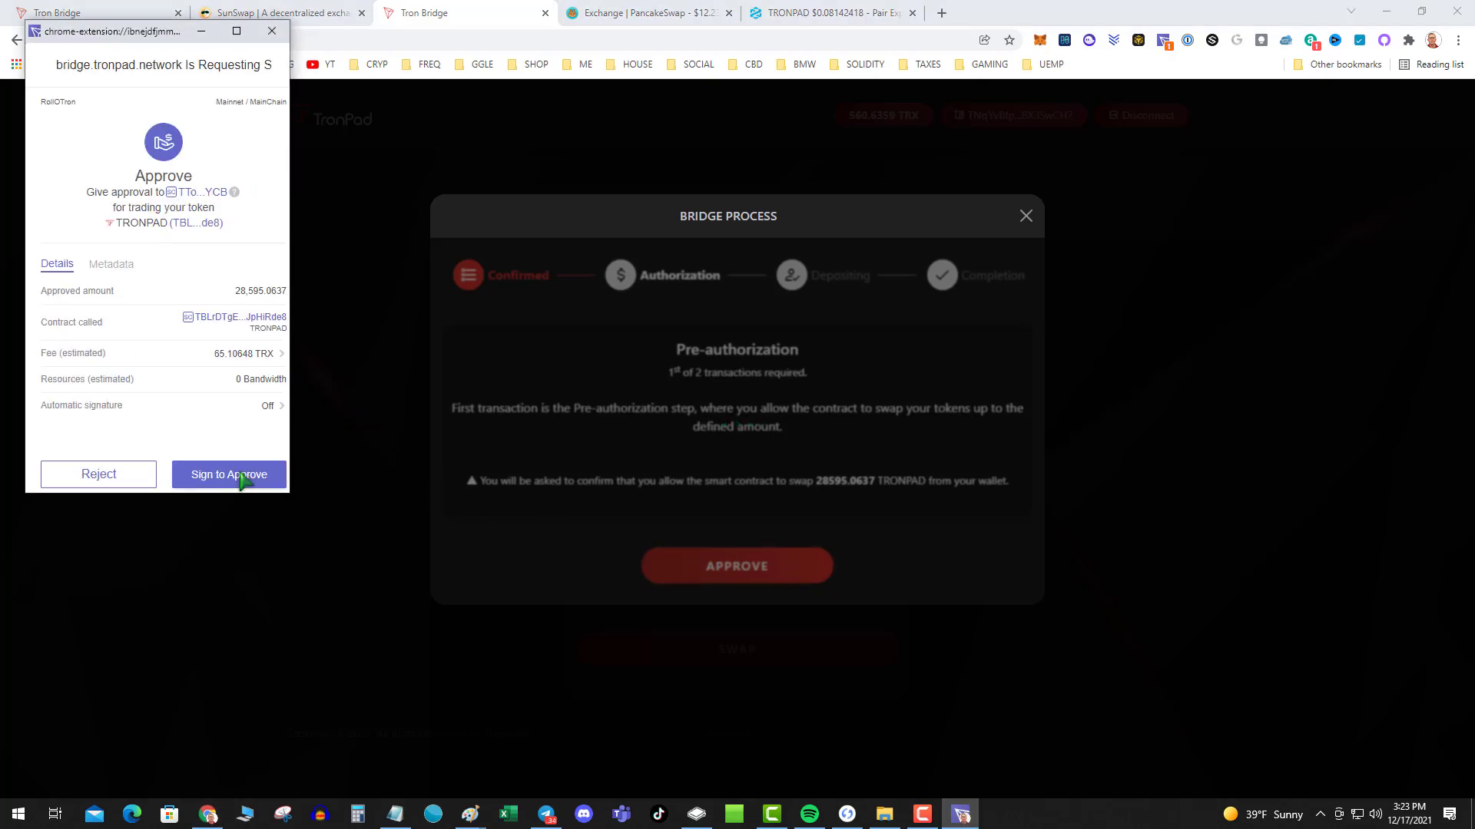
pyautogui.click(227, 474)
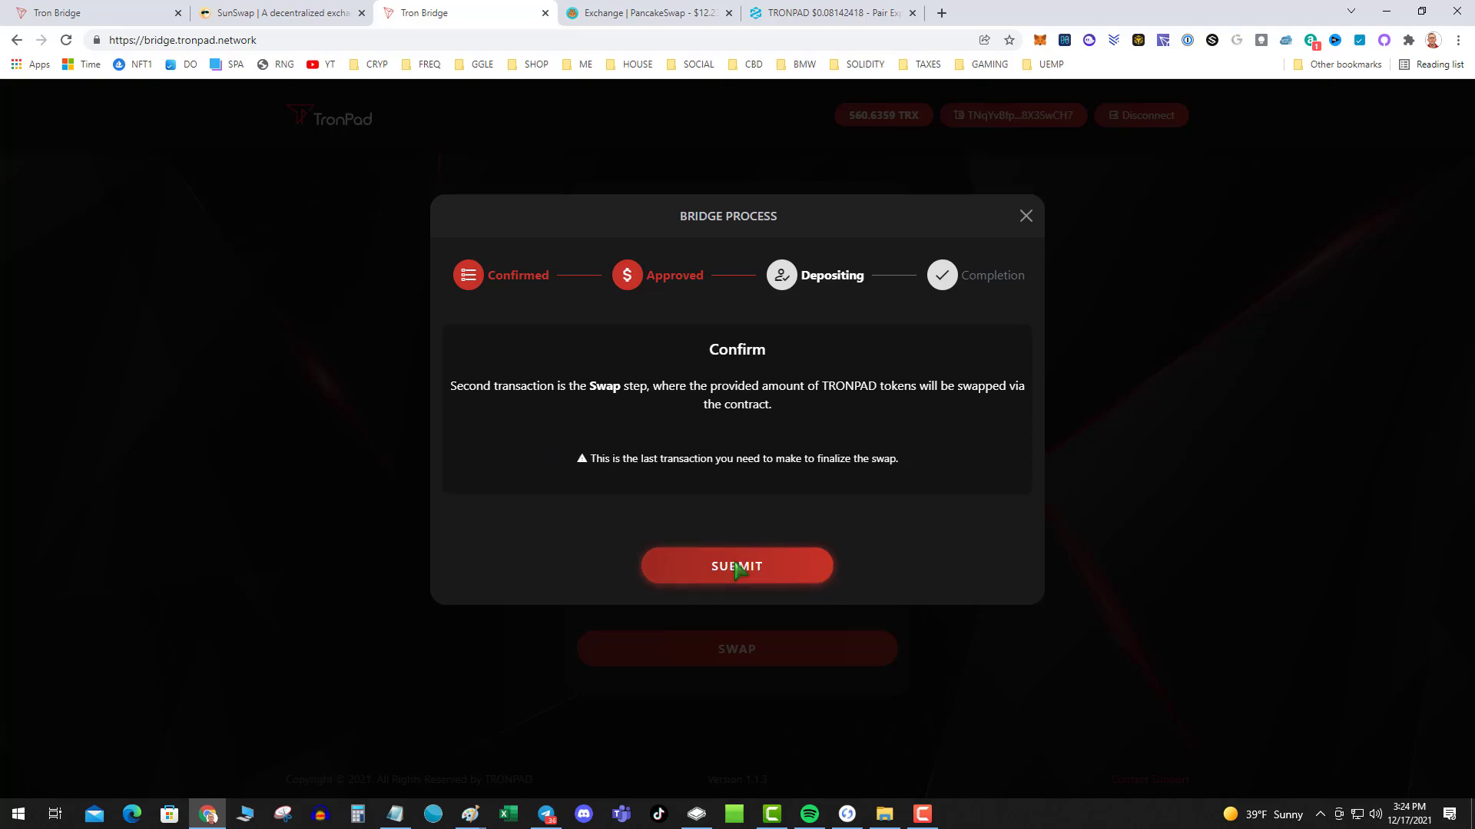
# Submit the final bridge swap step and approve it in the wallet
pyautogui.click(736, 566)
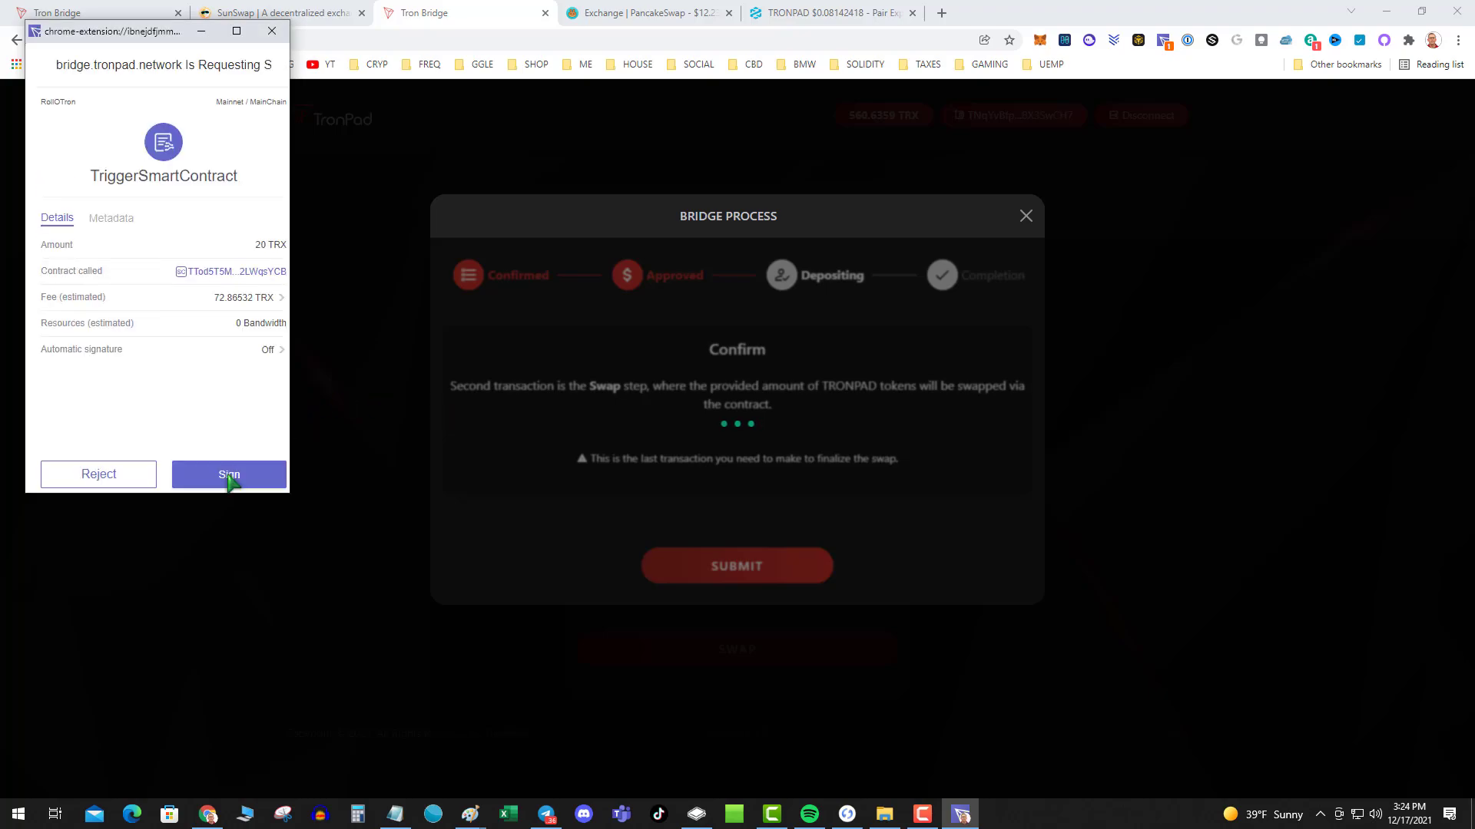
pyautogui.click(228, 473)
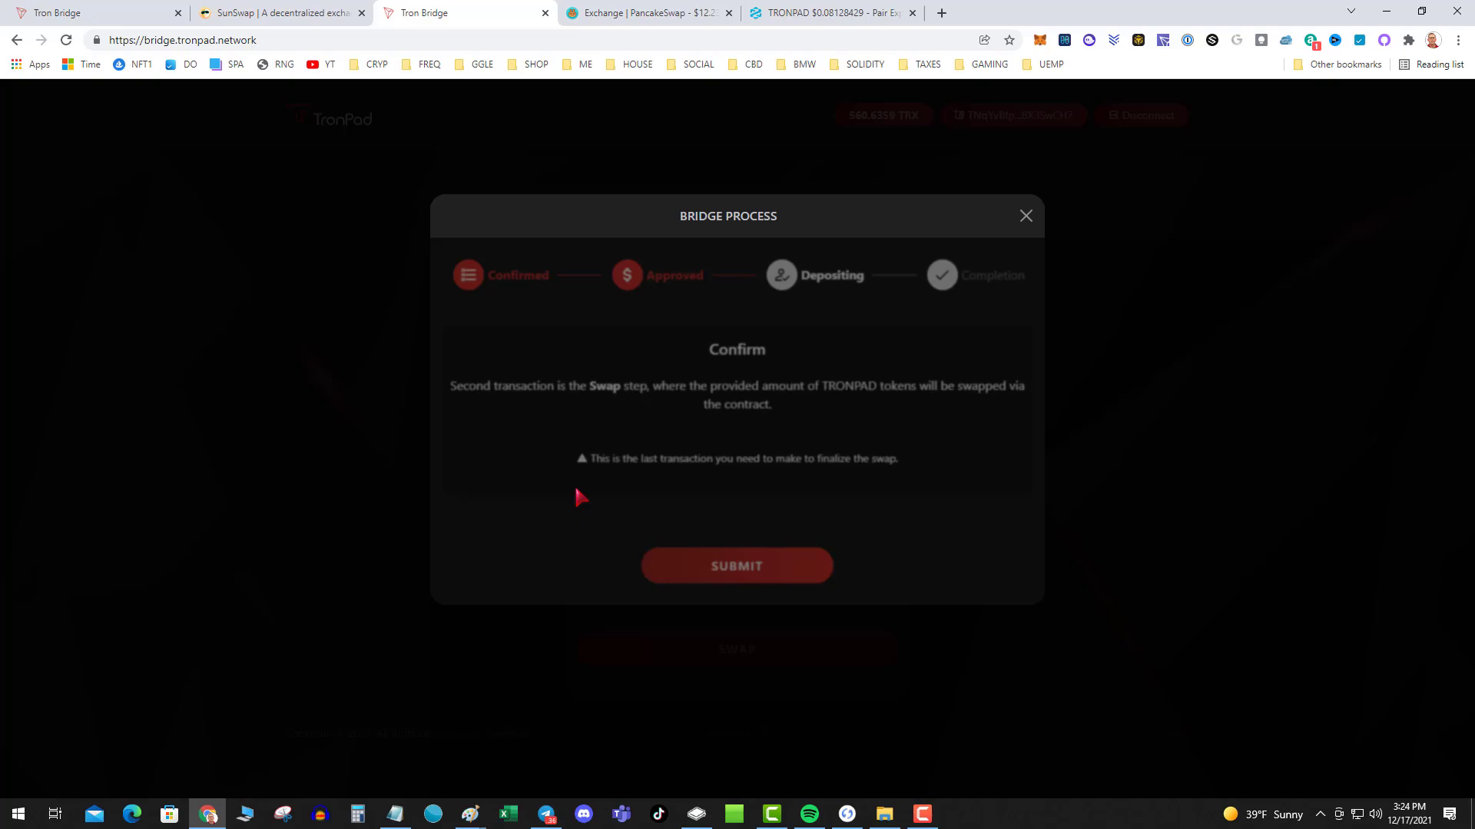
pyautogui.click(737, 565)
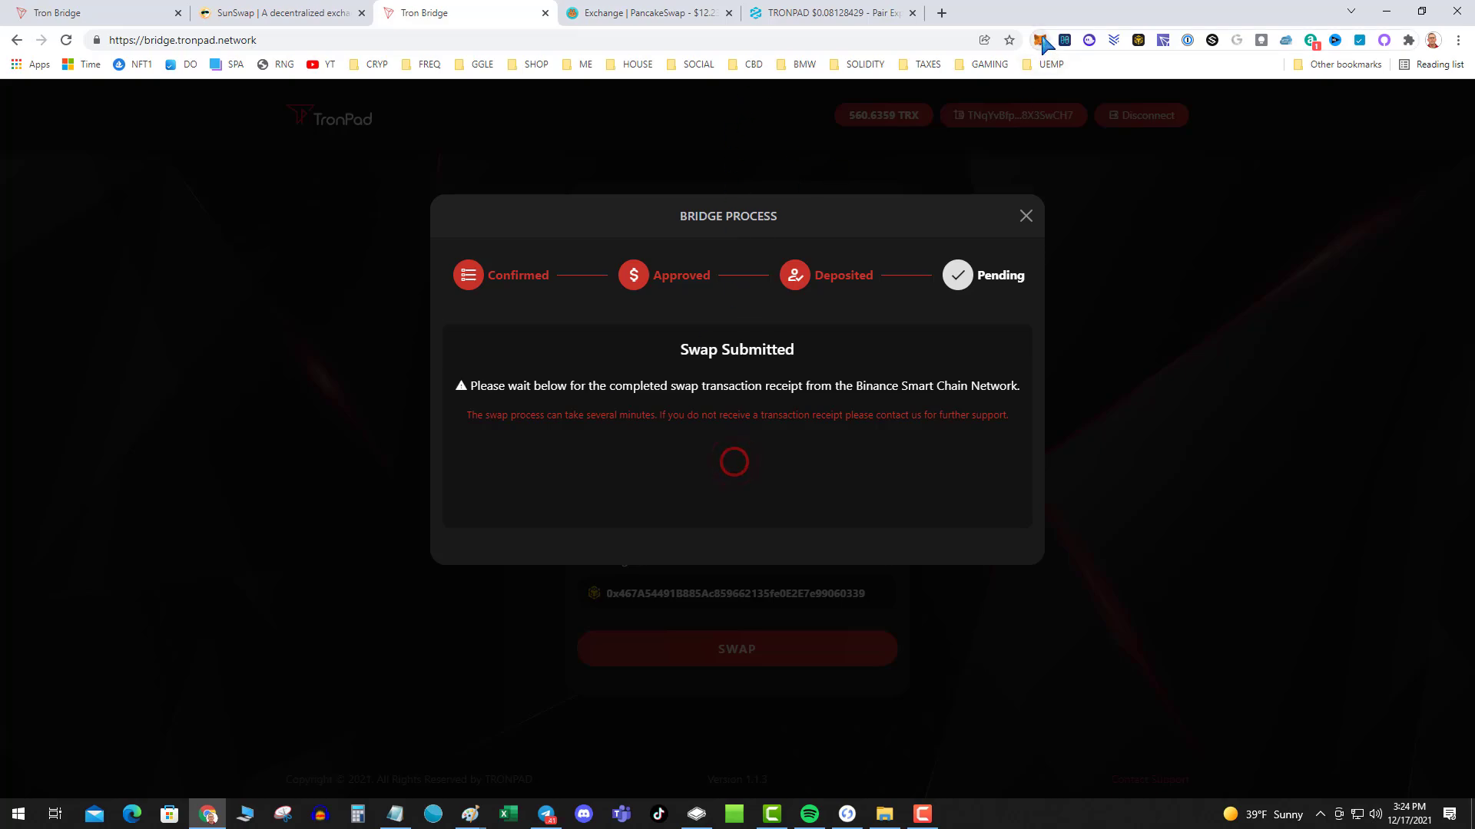
# Check MetaMask's BSC assets list, showing 0 TRONPAD, and close Import Tokens without adding any
pyautogui.click(1039, 39)
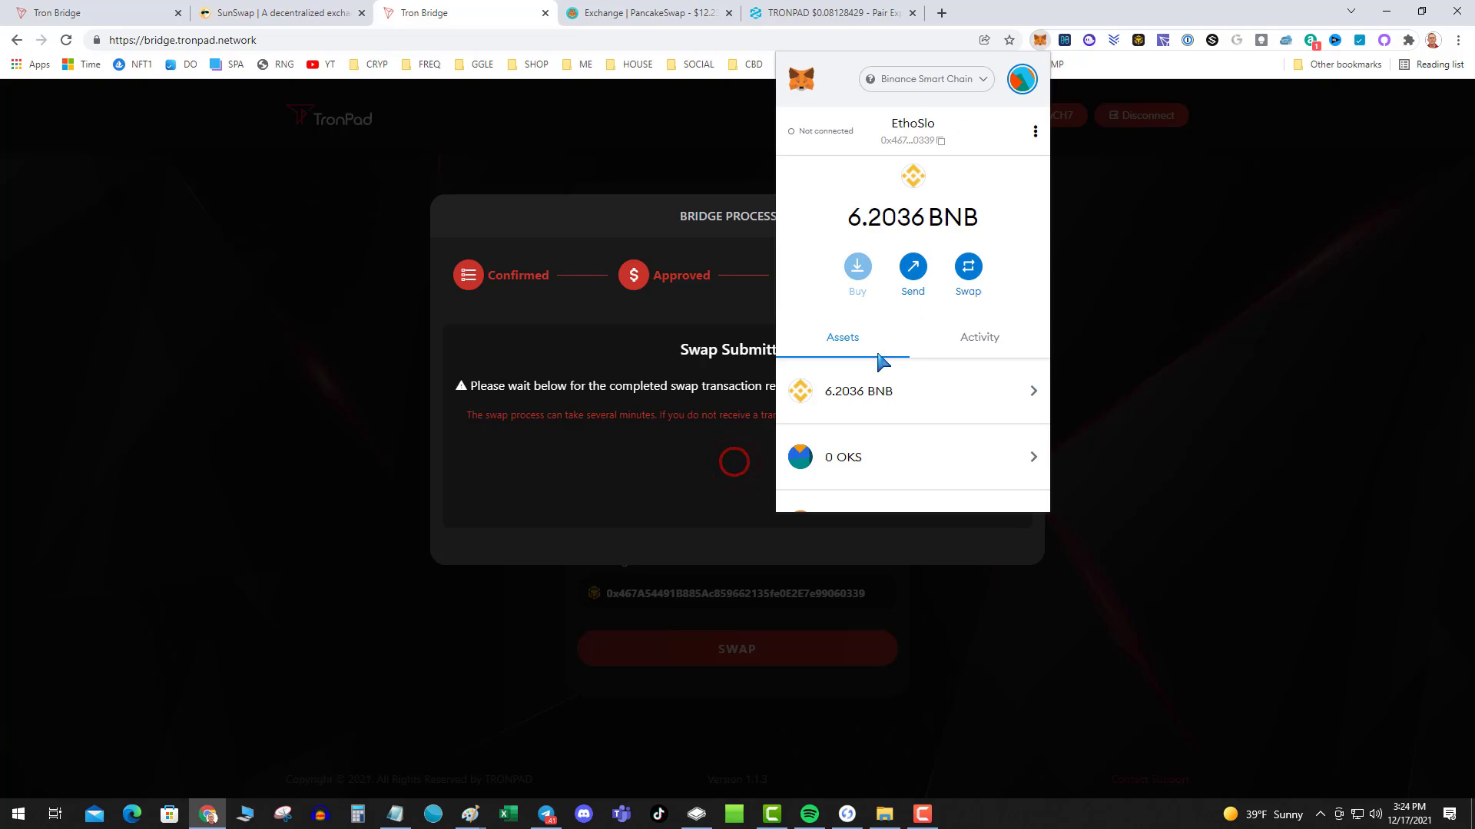
pyautogui.scroll(-3)
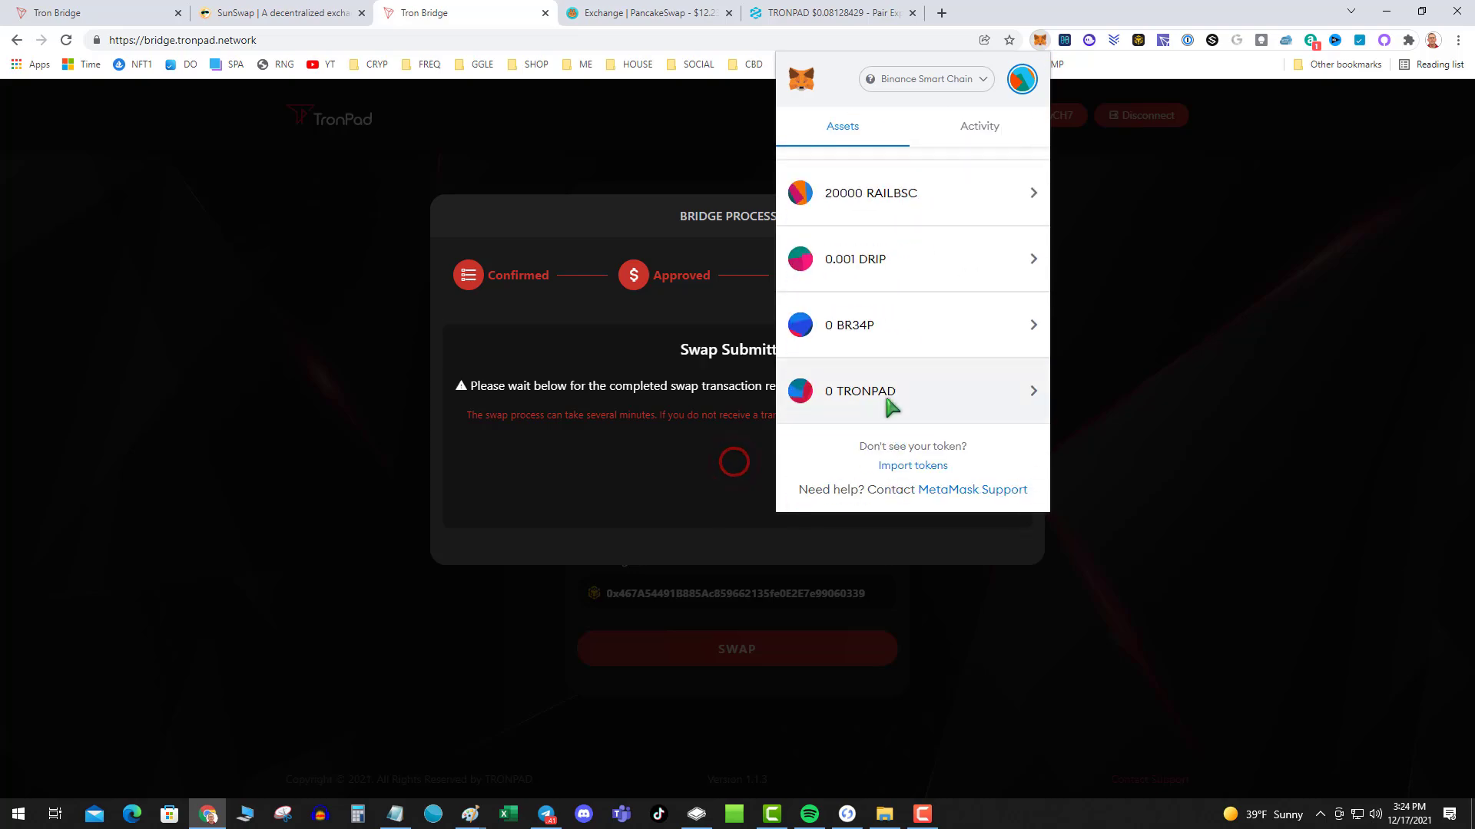
pyautogui.moveTo(929, 479)
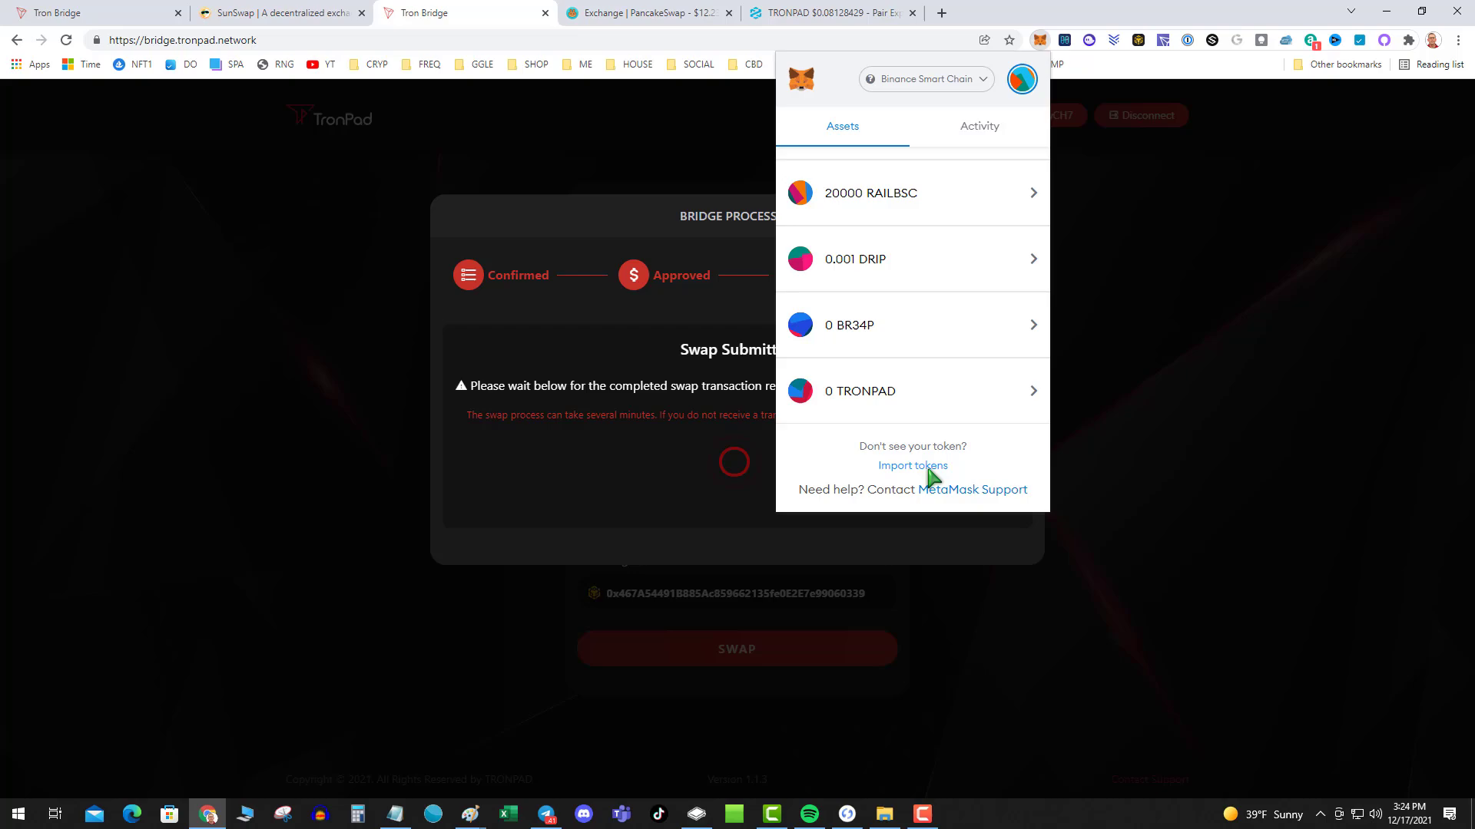
pyautogui.click(912, 466)
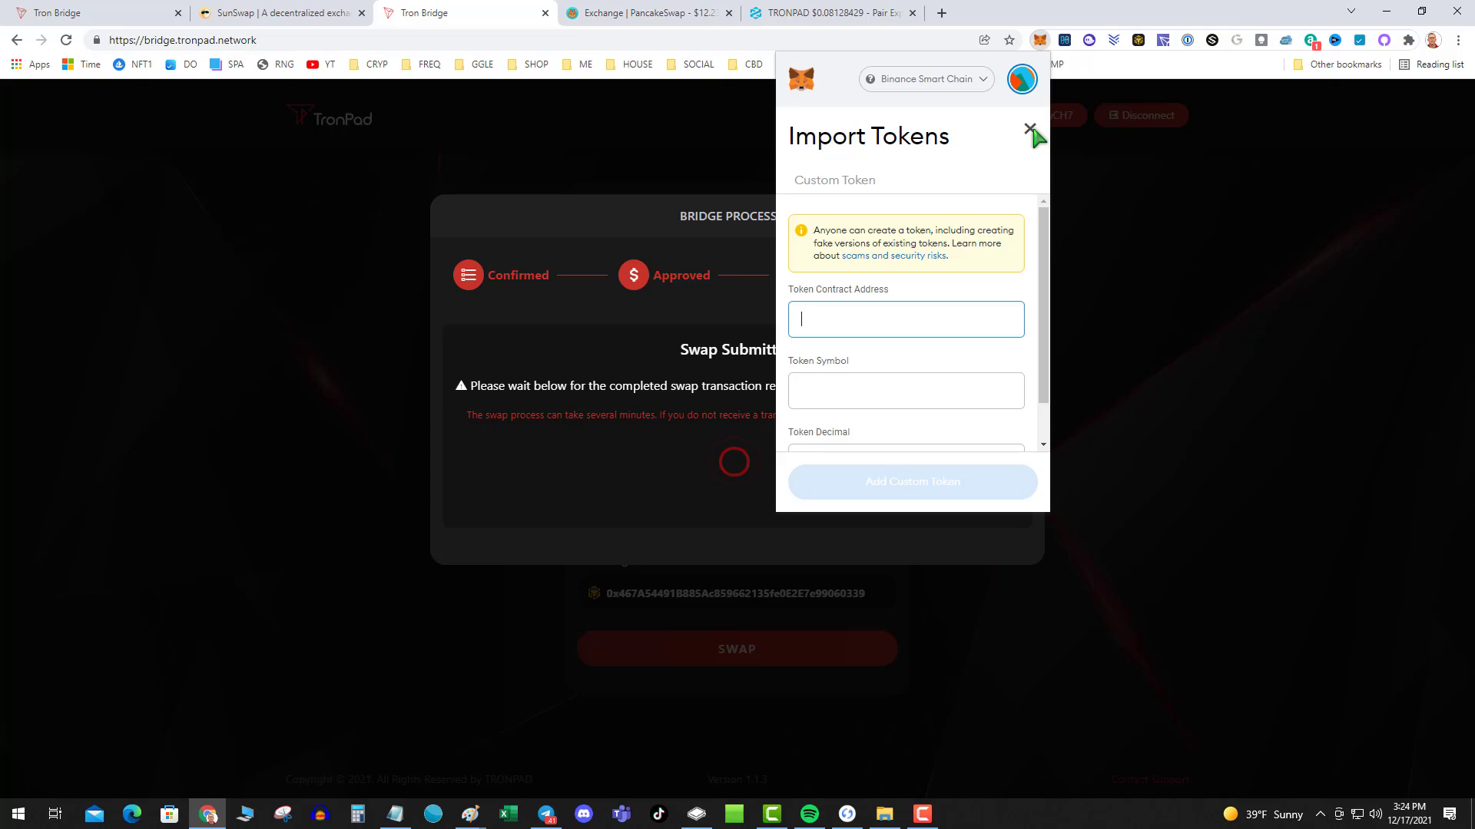
pyautogui.click(644, 13)
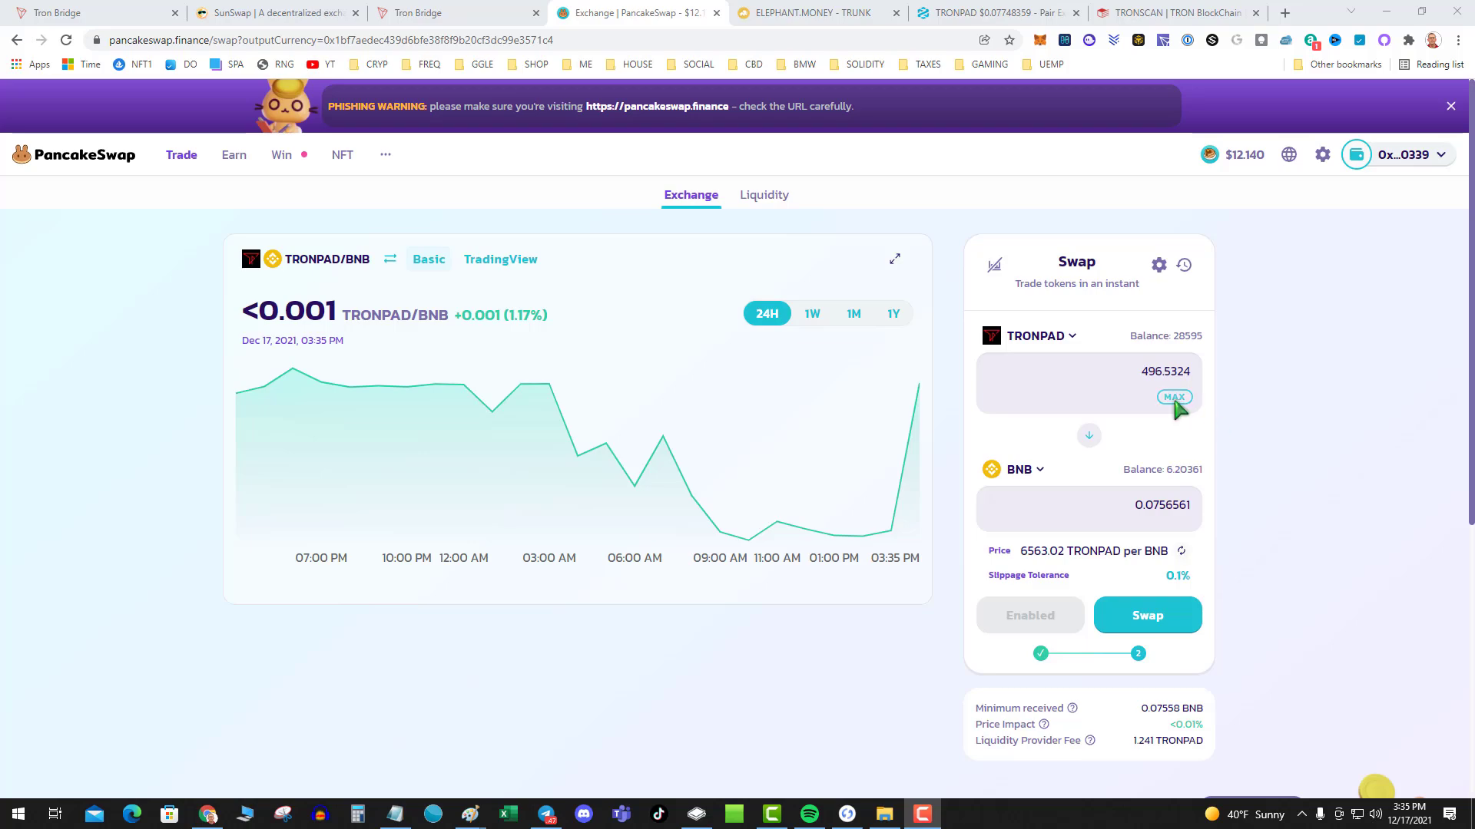
# Swap the entire 28,595 TRONPAD balance for about 4.31 BNB on PancakeSwap
pyautogui.click(1173, 397)
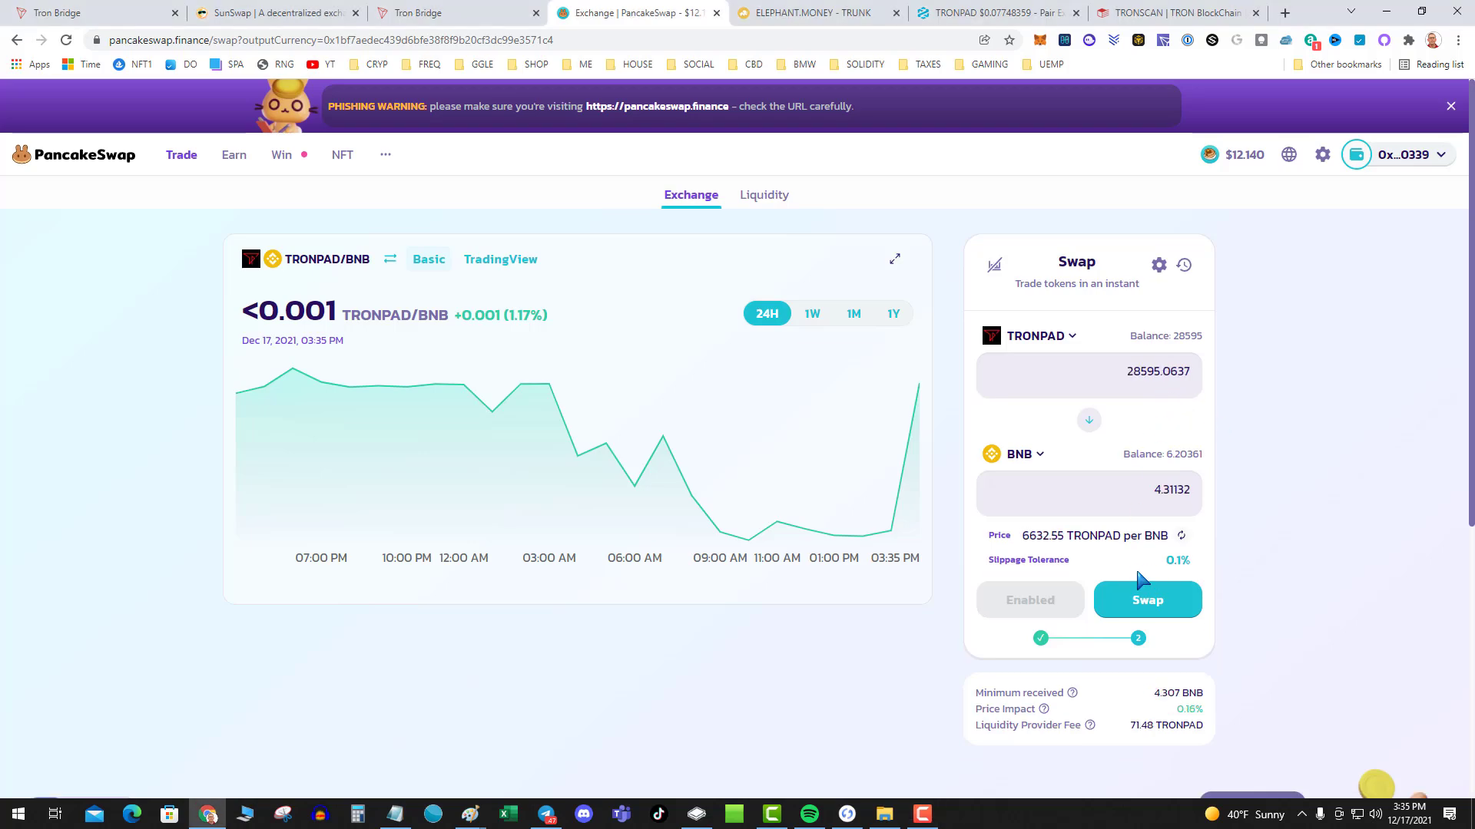
pyautogui.moveTo(1140, 395)
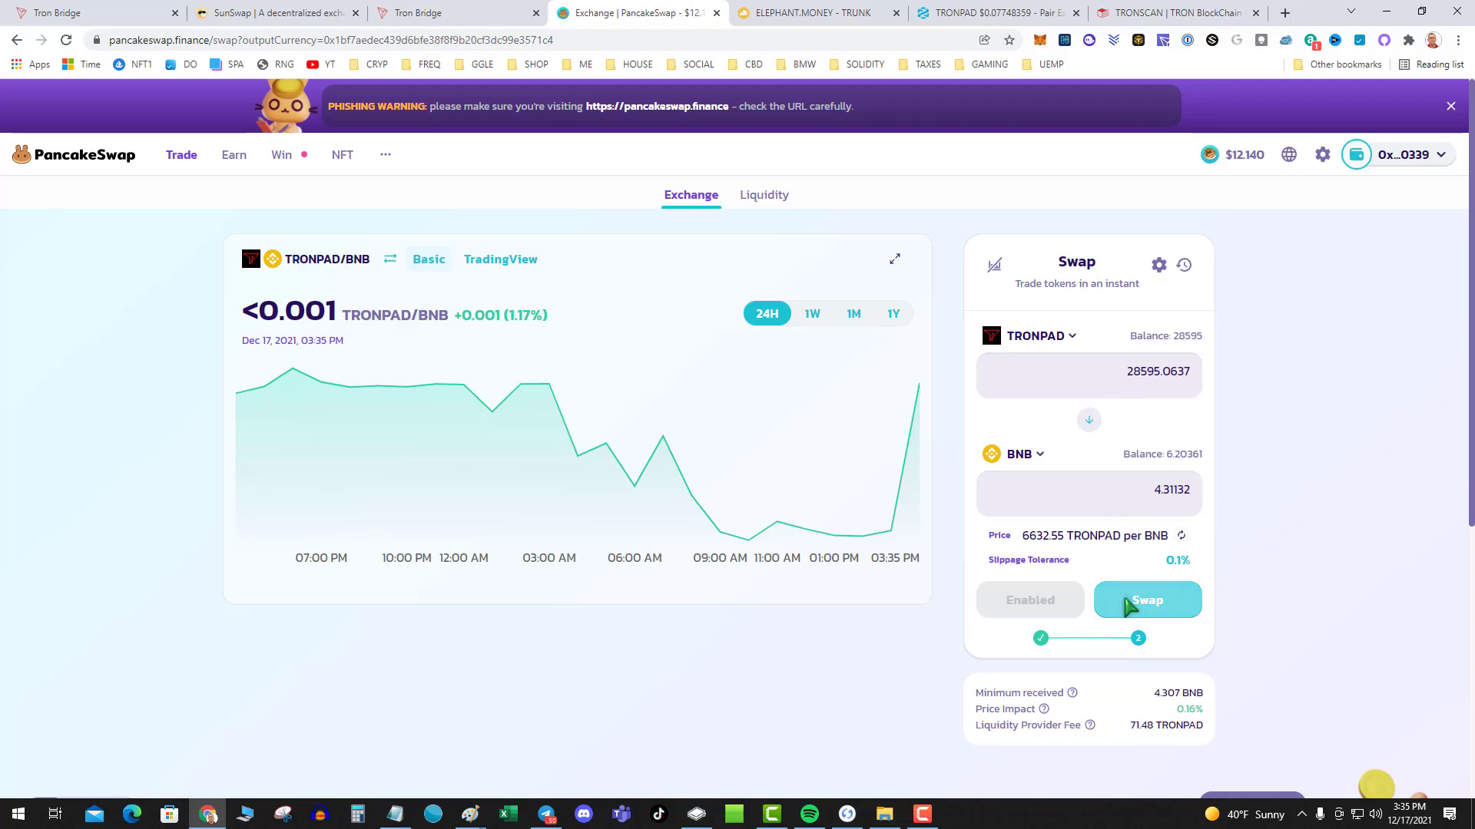
pyautogui.click(1157, 265)
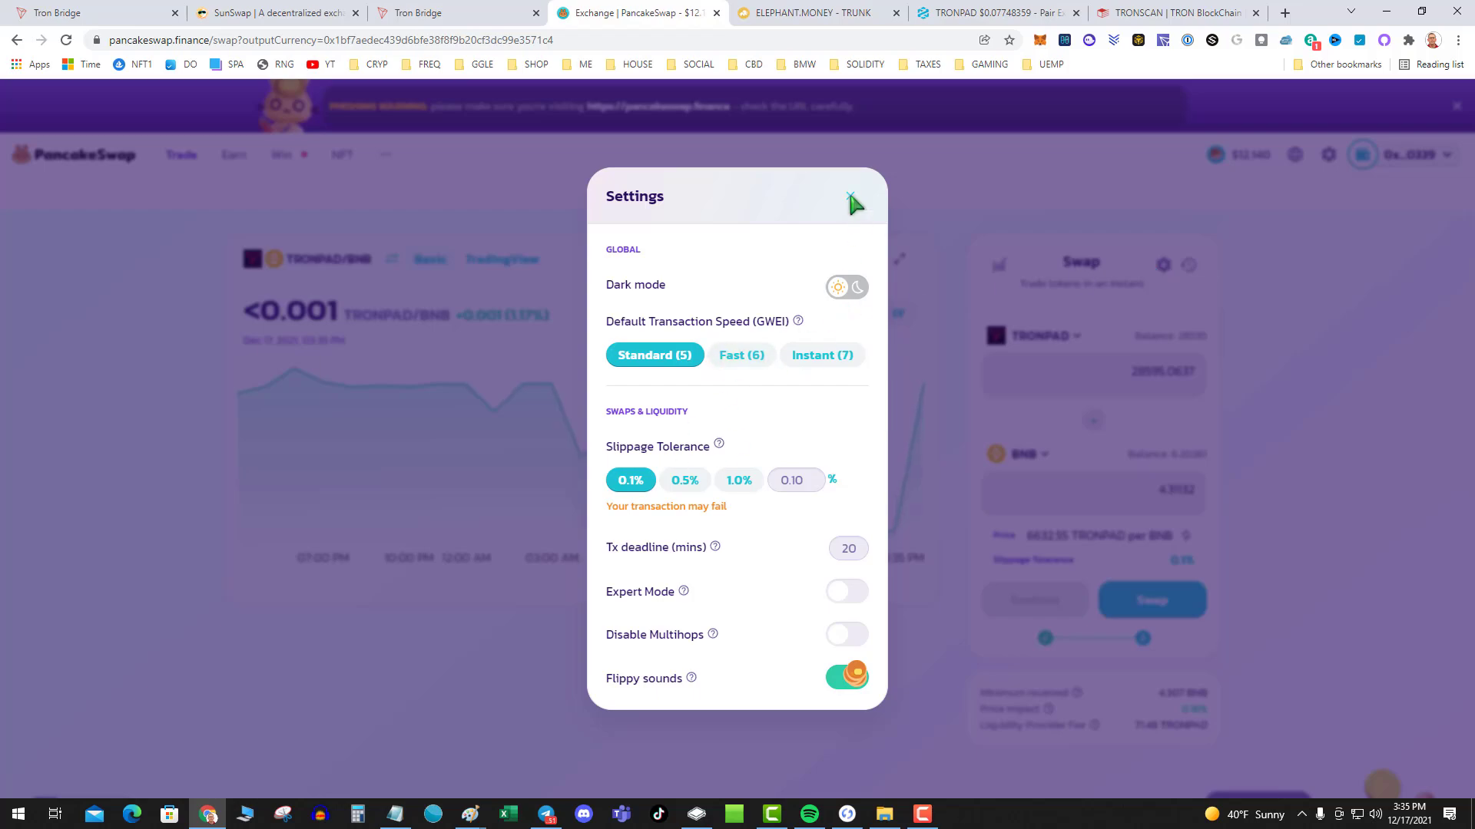
pyautogui.click(850, 197)
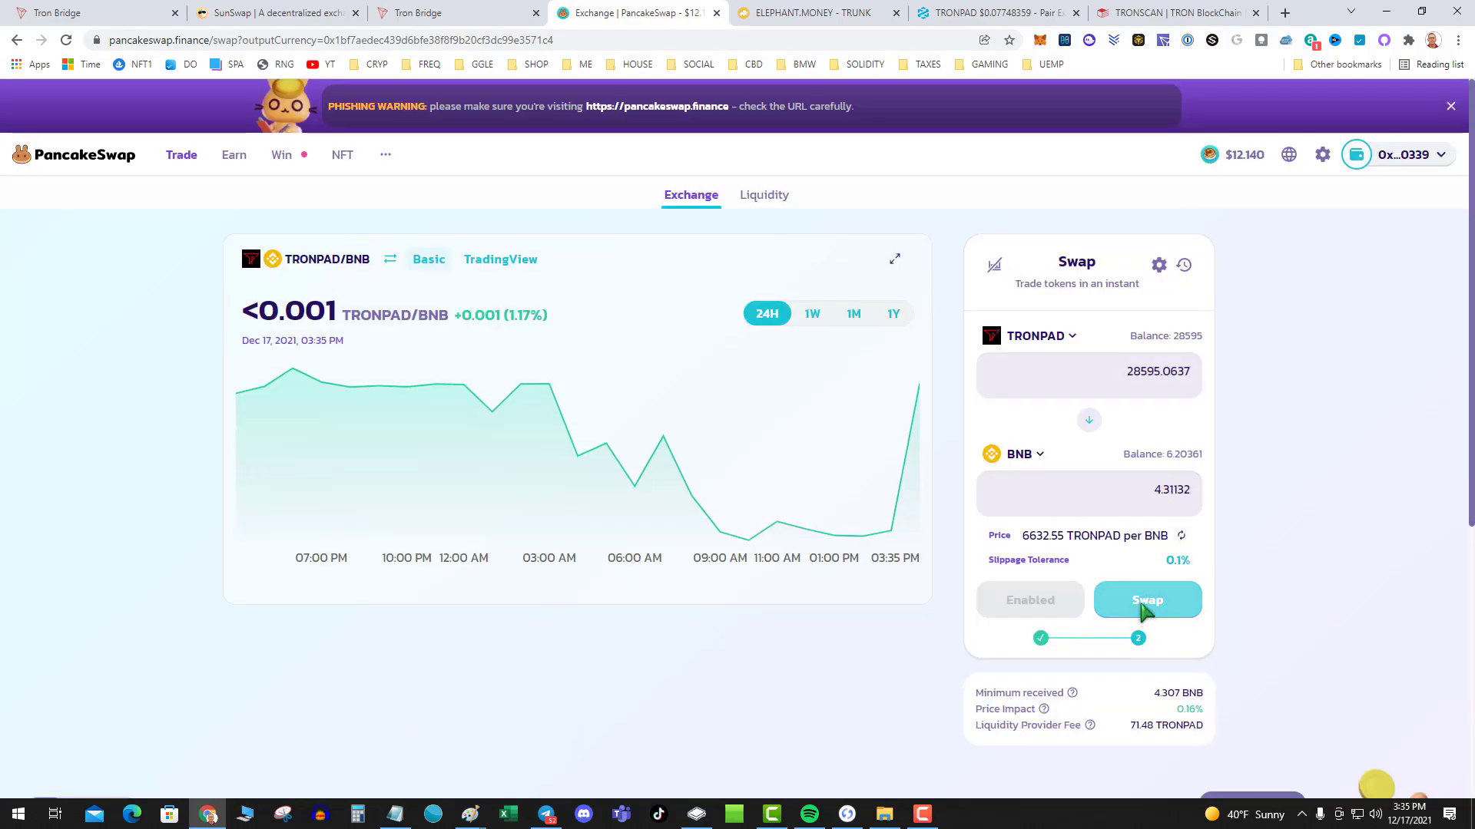
pyautogui.click(1147, 600)
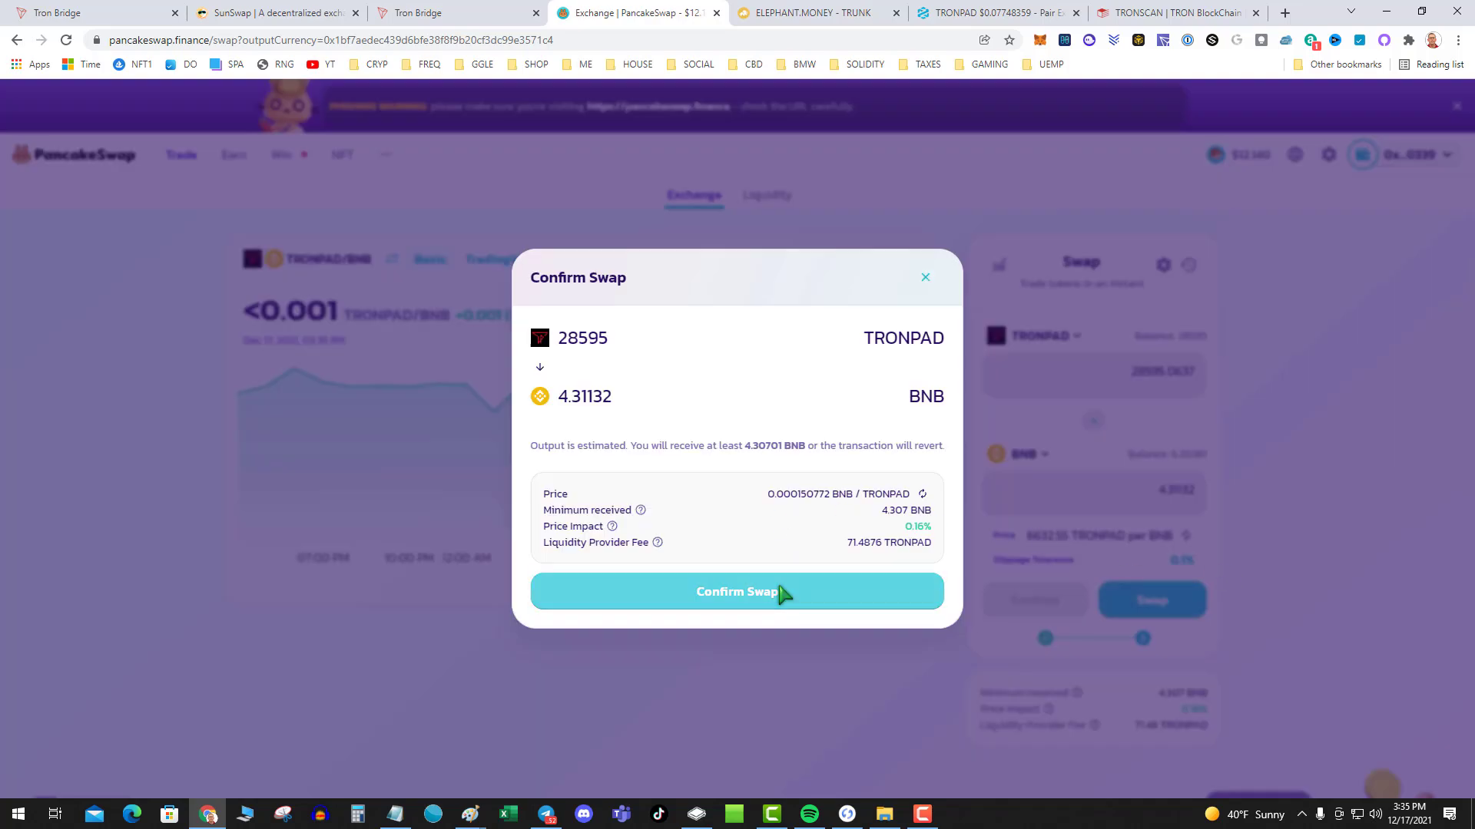
pyautogui.click(737, 591)
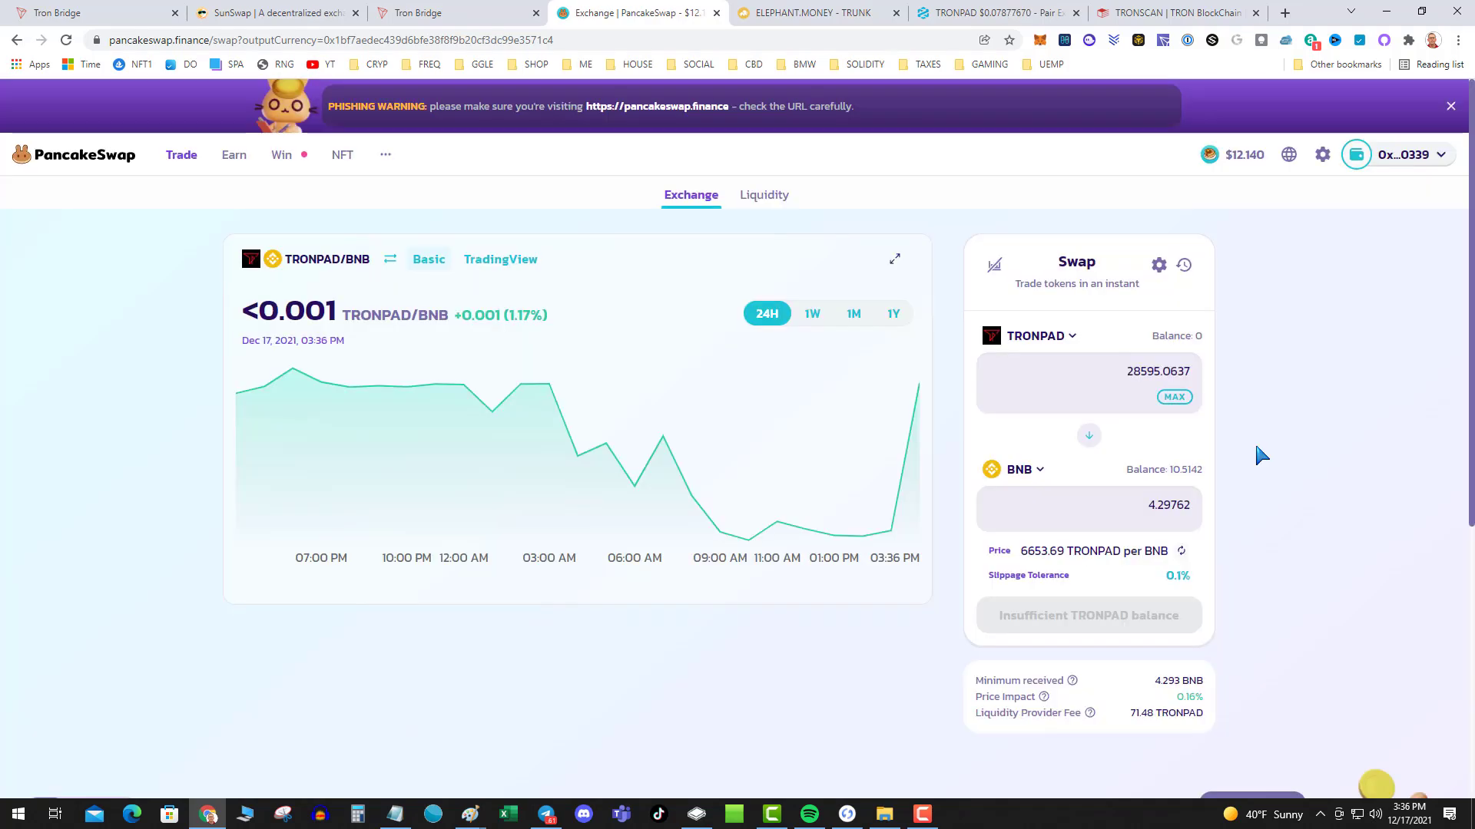
# Move between browser tabs to reach the Elephant.Money TRUNK page
pyautogui.click(814, 13)
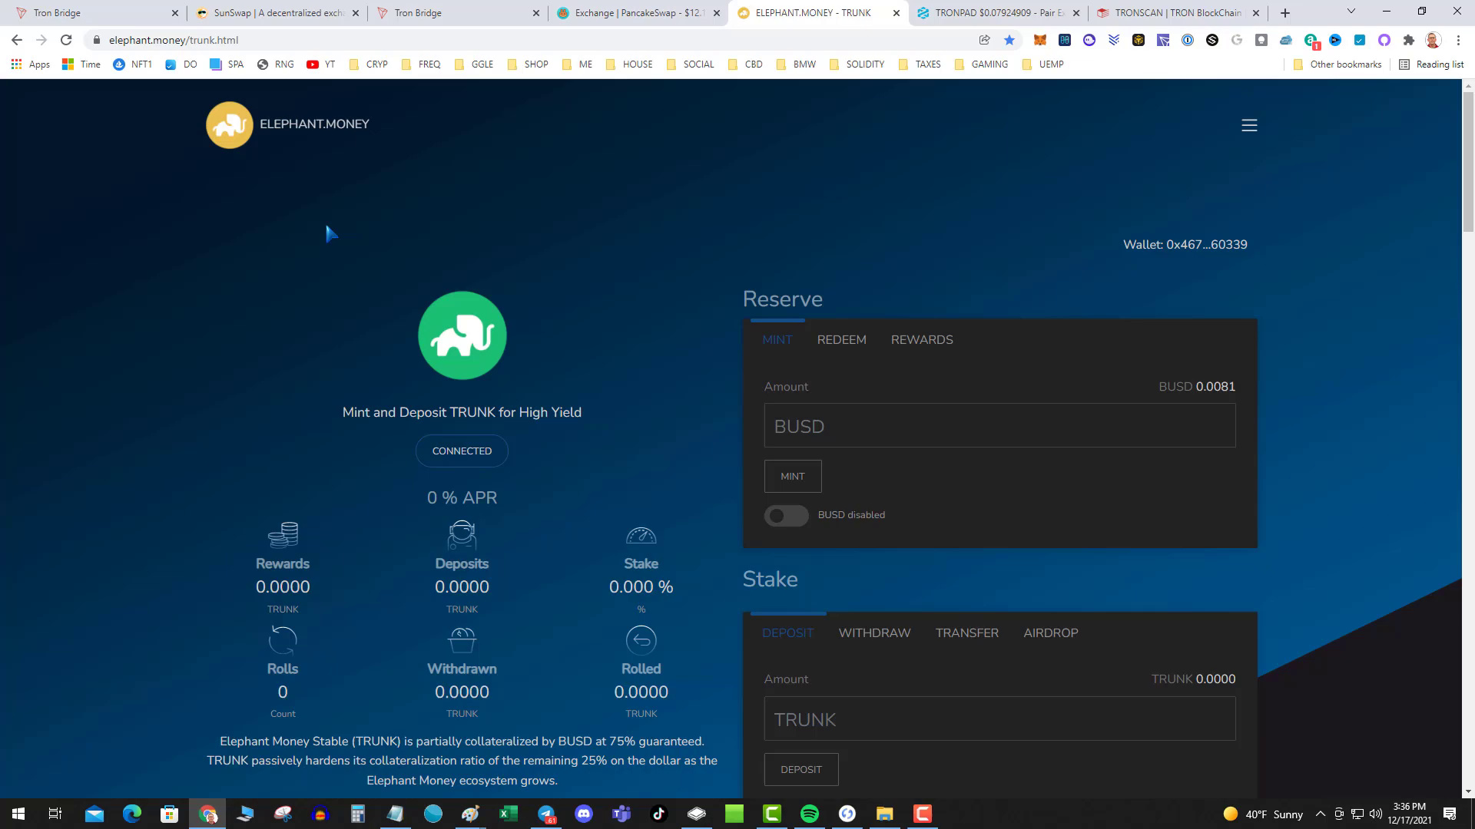
pyautogui.click(636, 13)
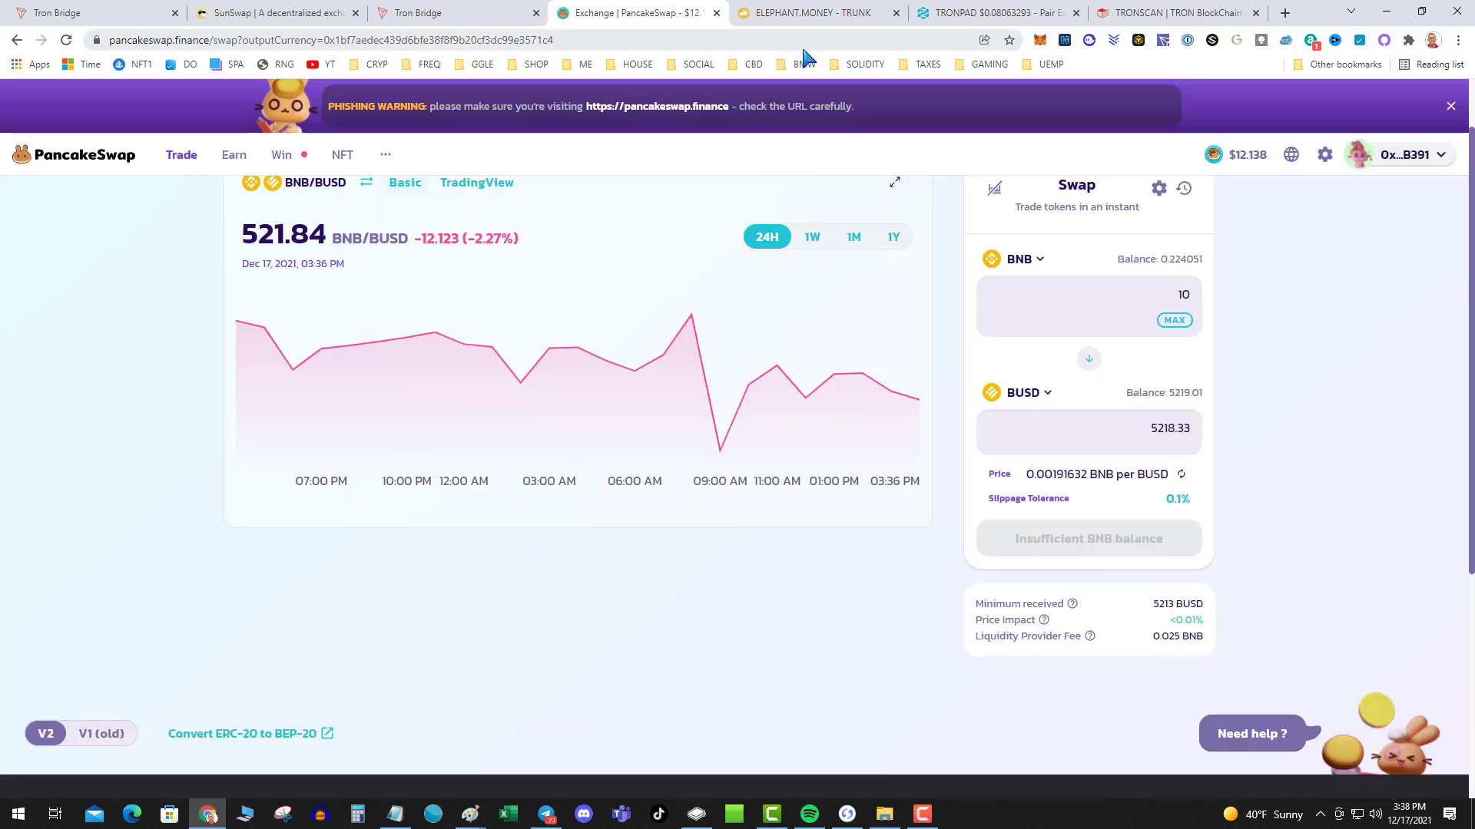
pyautogui.click(813, 12)
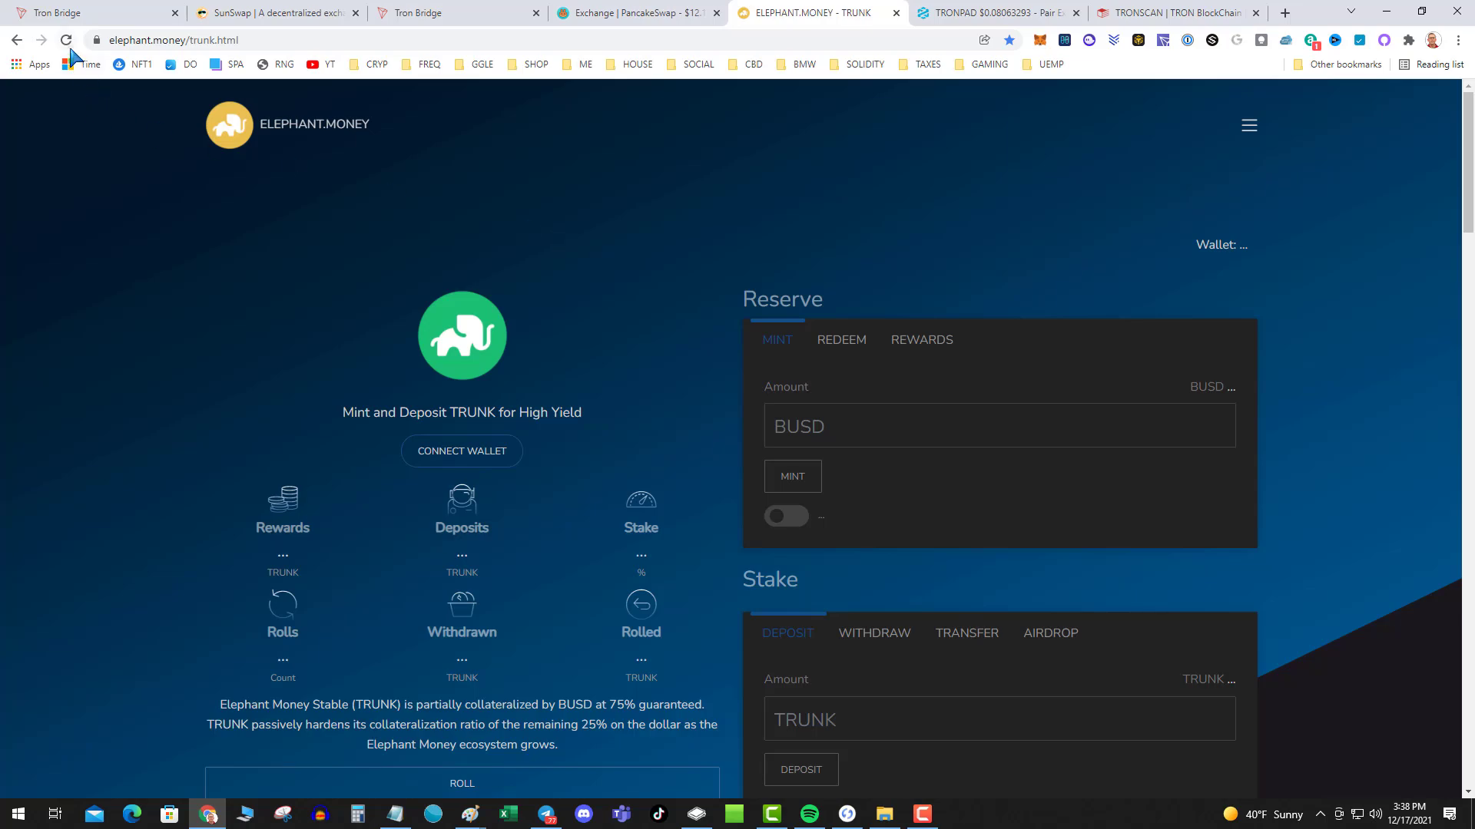
# Reconnect the wallet, enable BUSD, and enter the 5218 BUSD amount to mint TRUNK
pyautogui.click(461, 451)
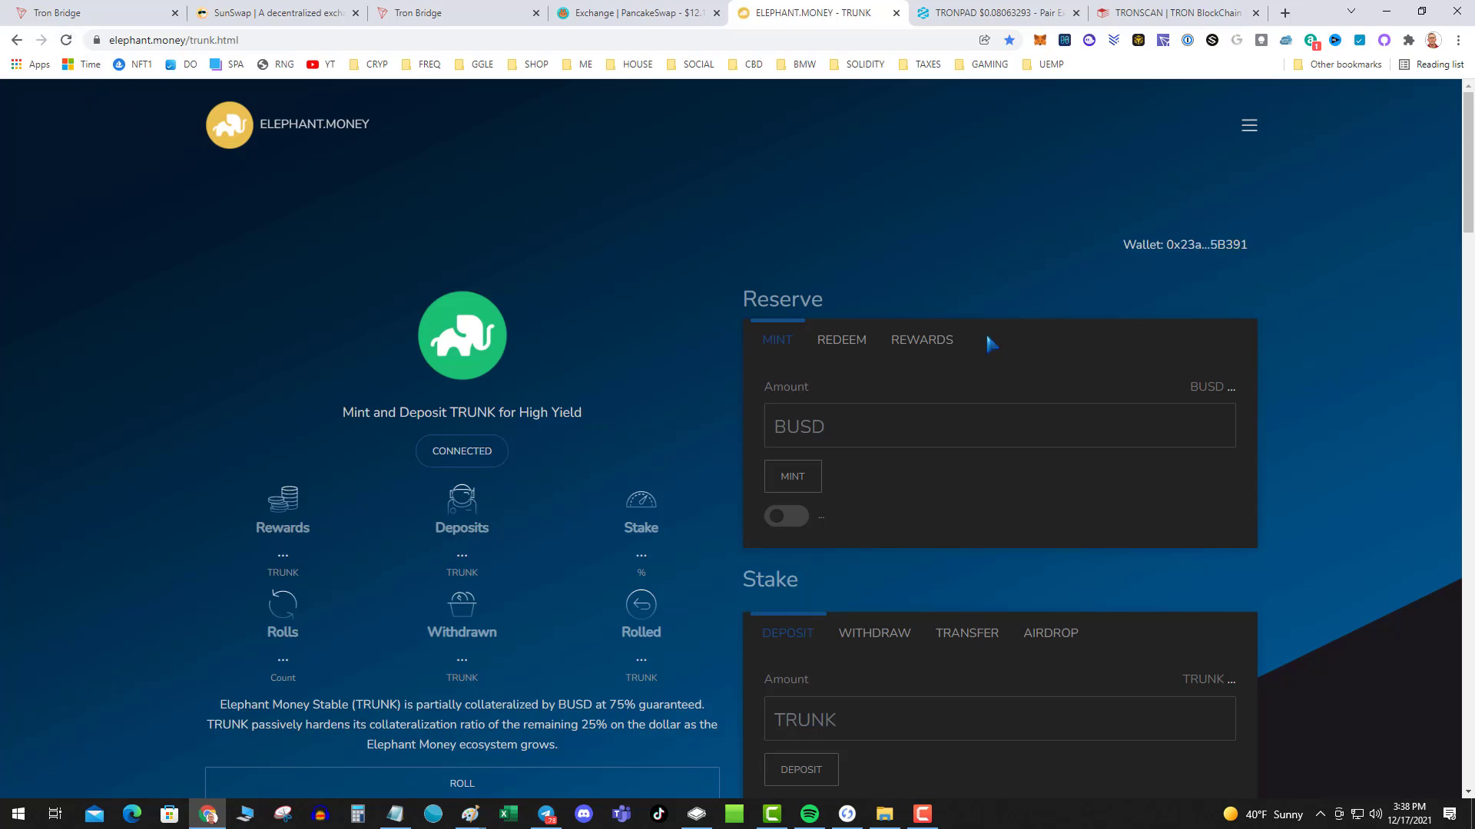
pyautogui.click(785, 516)
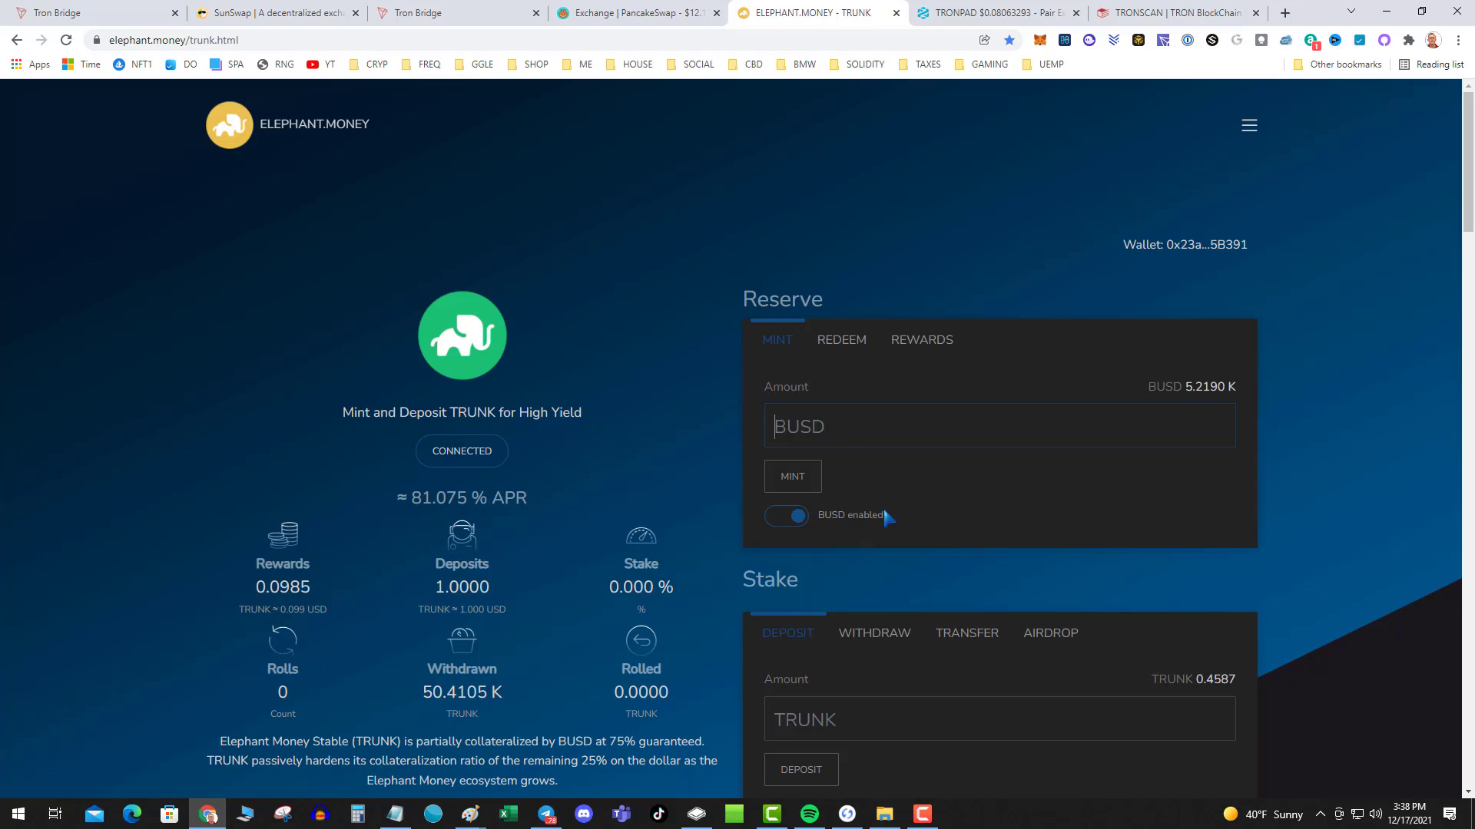
pyautogui.write('5218')
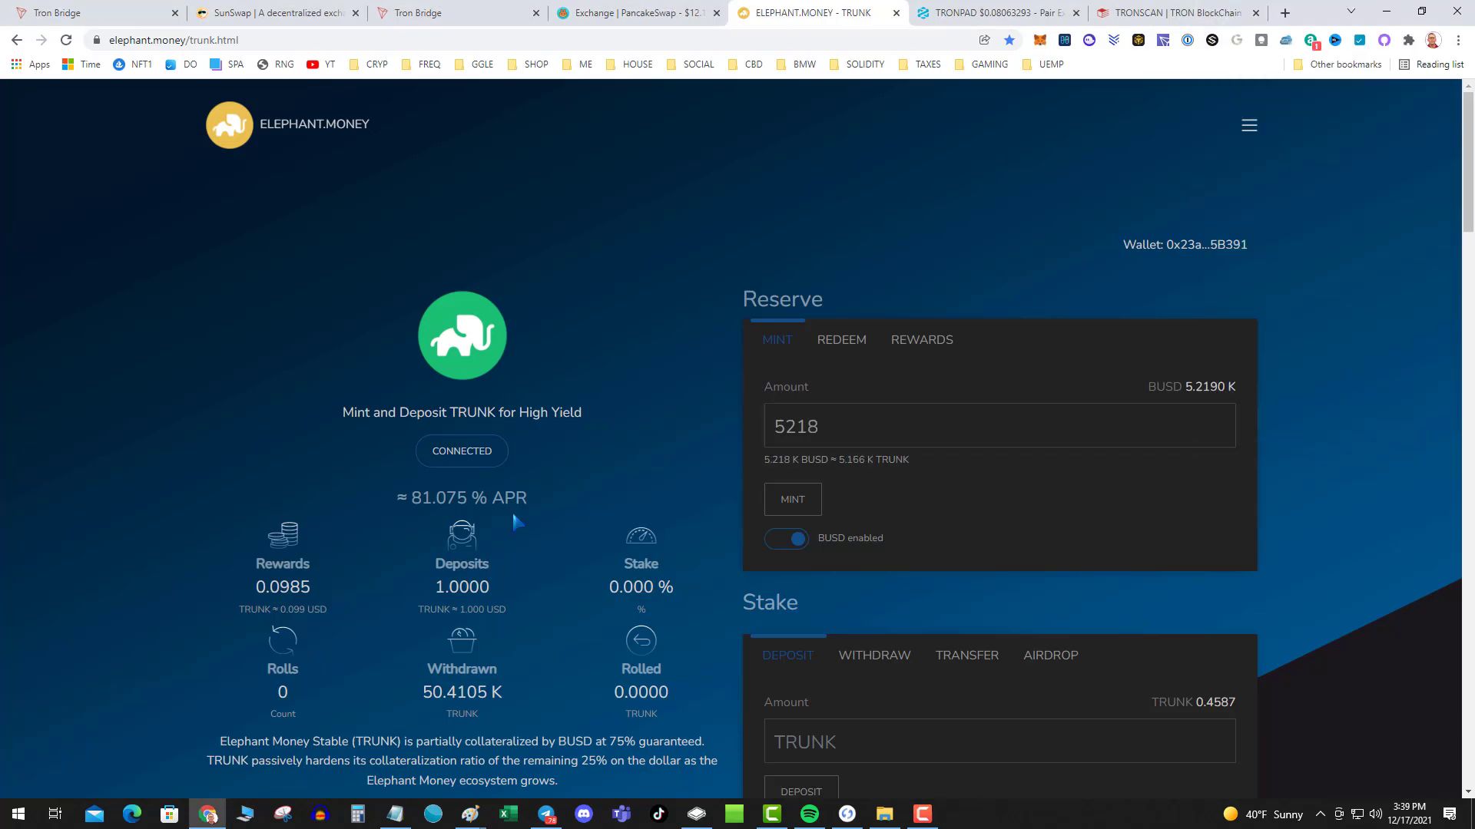
# Open the Stampede bond form and enter the TRUNK amount to bond
pyautogui.scroll(-3)
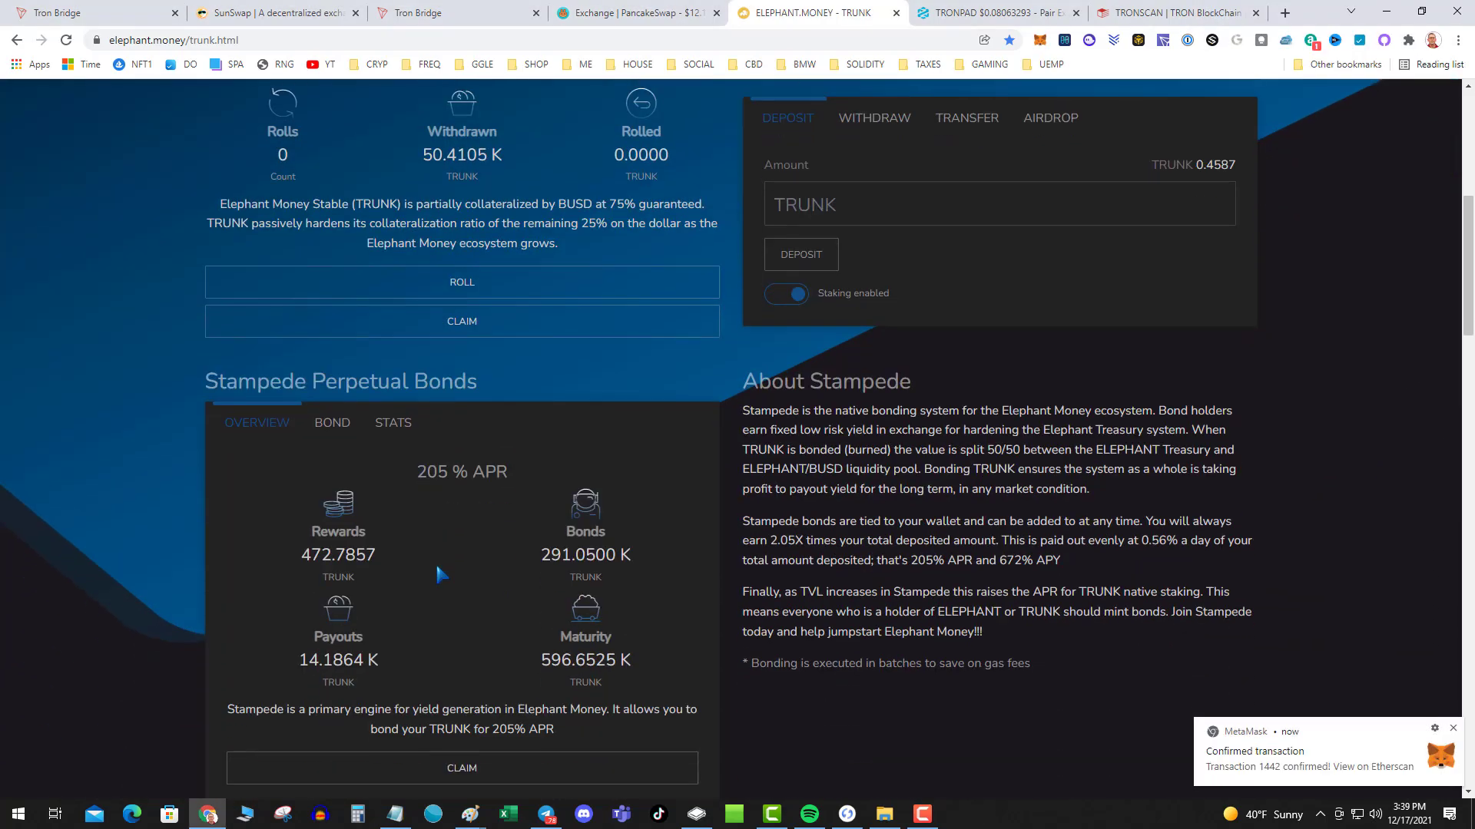
pyautogui.click(332, 422)
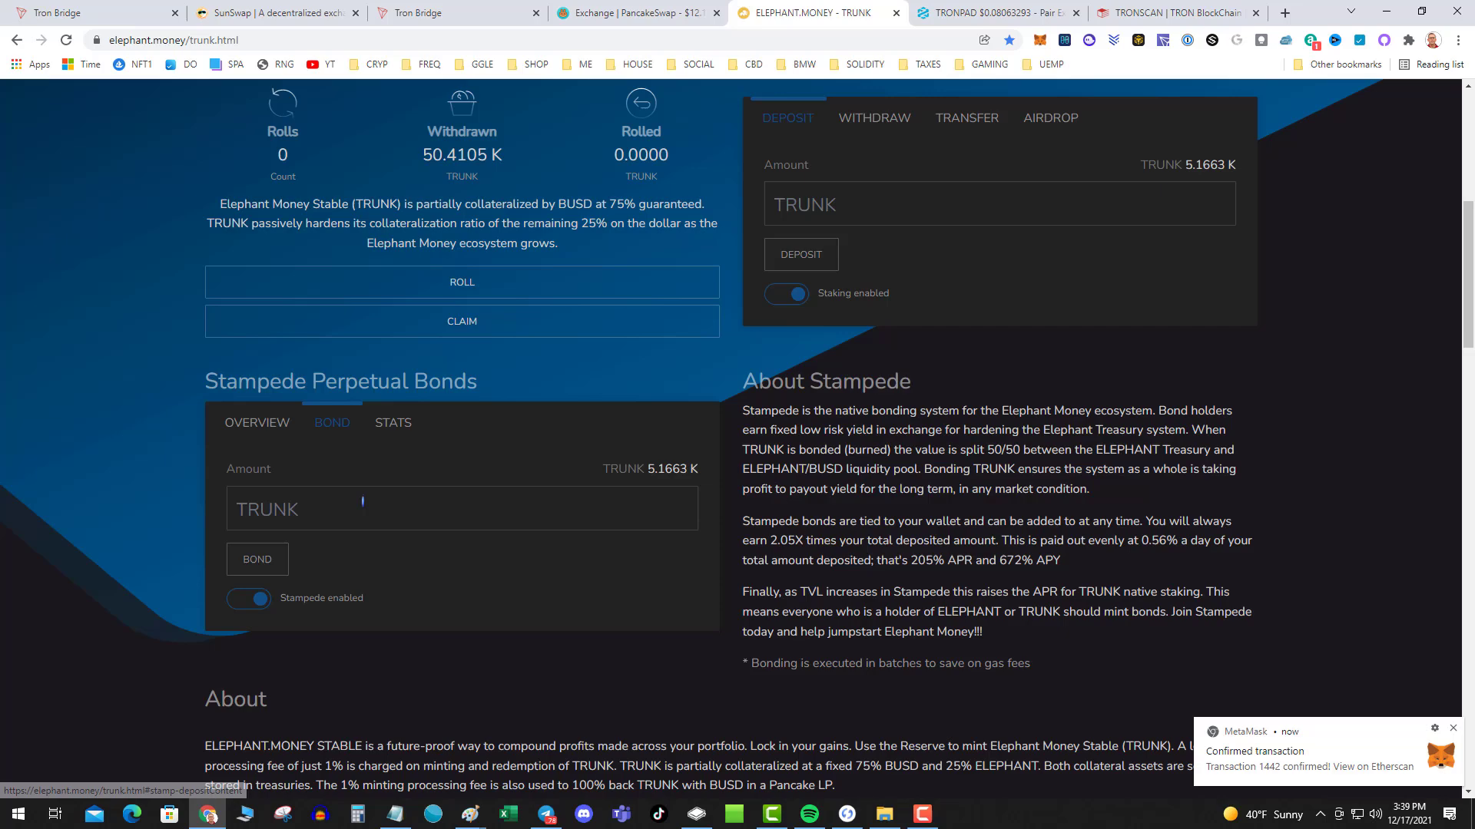
pyautogui.write('51')
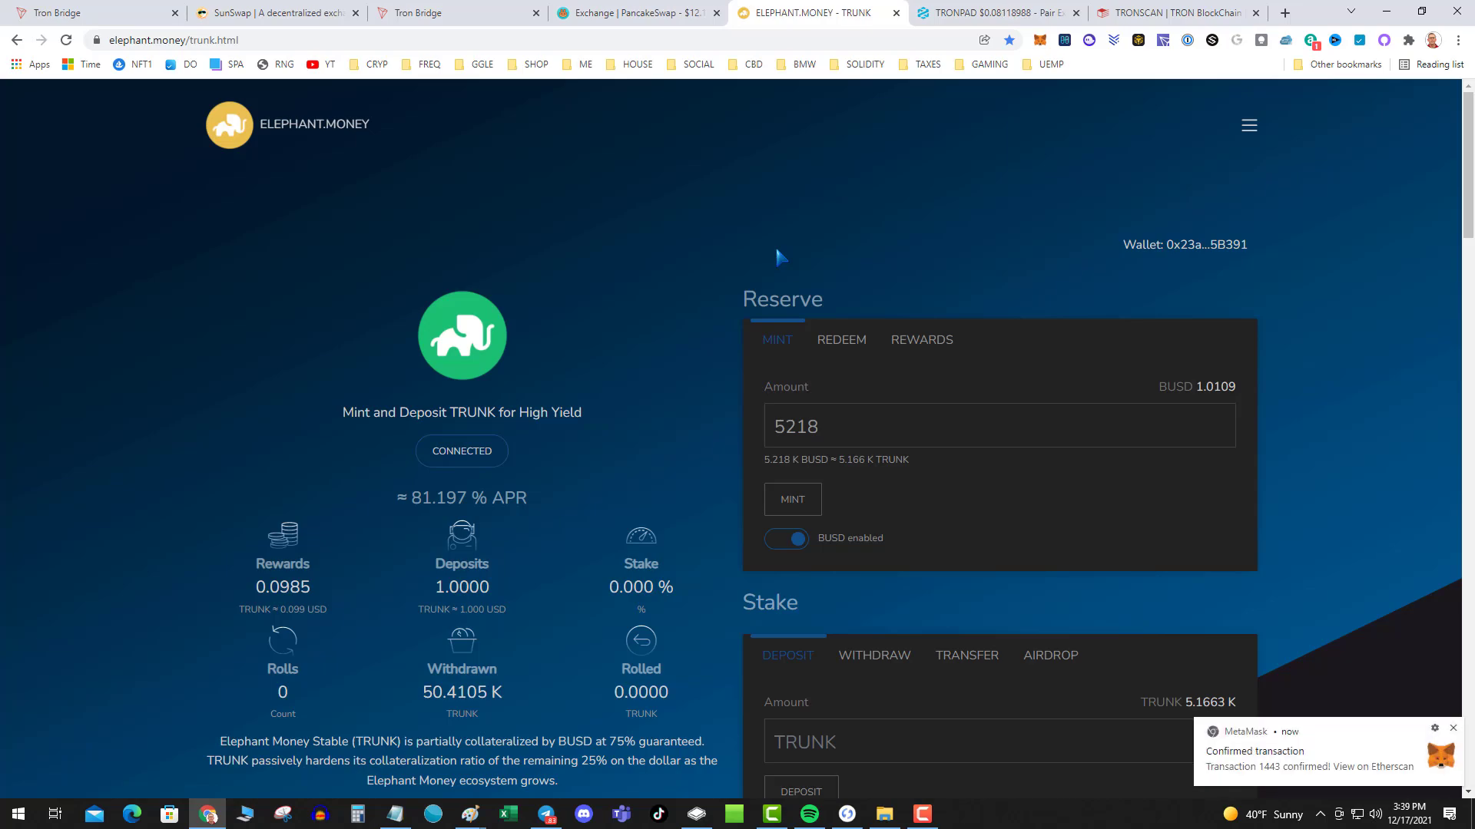
pyautogui.moveTo(790, 249)
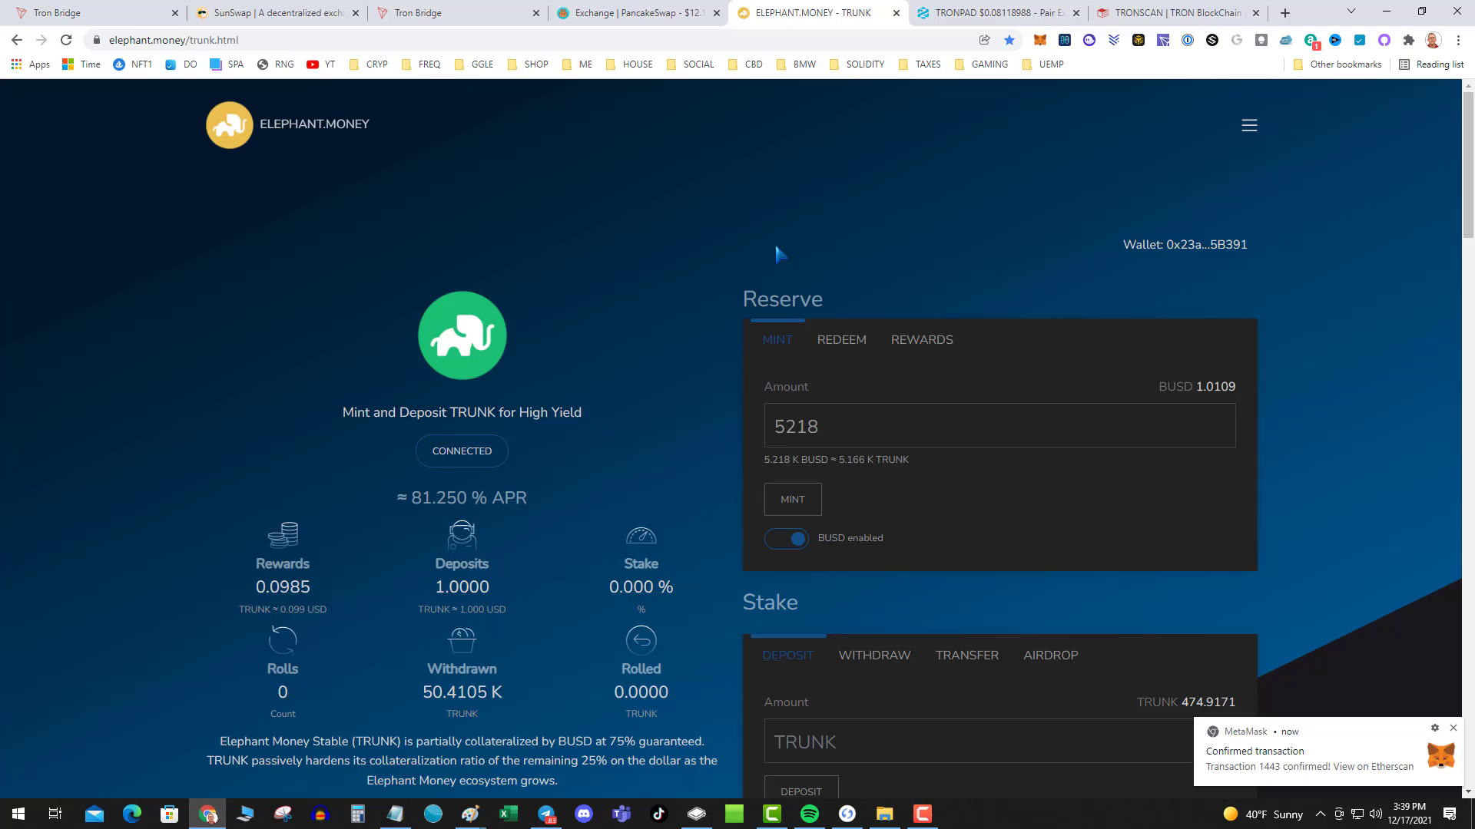
pyautogui.moveTo(743, 219)
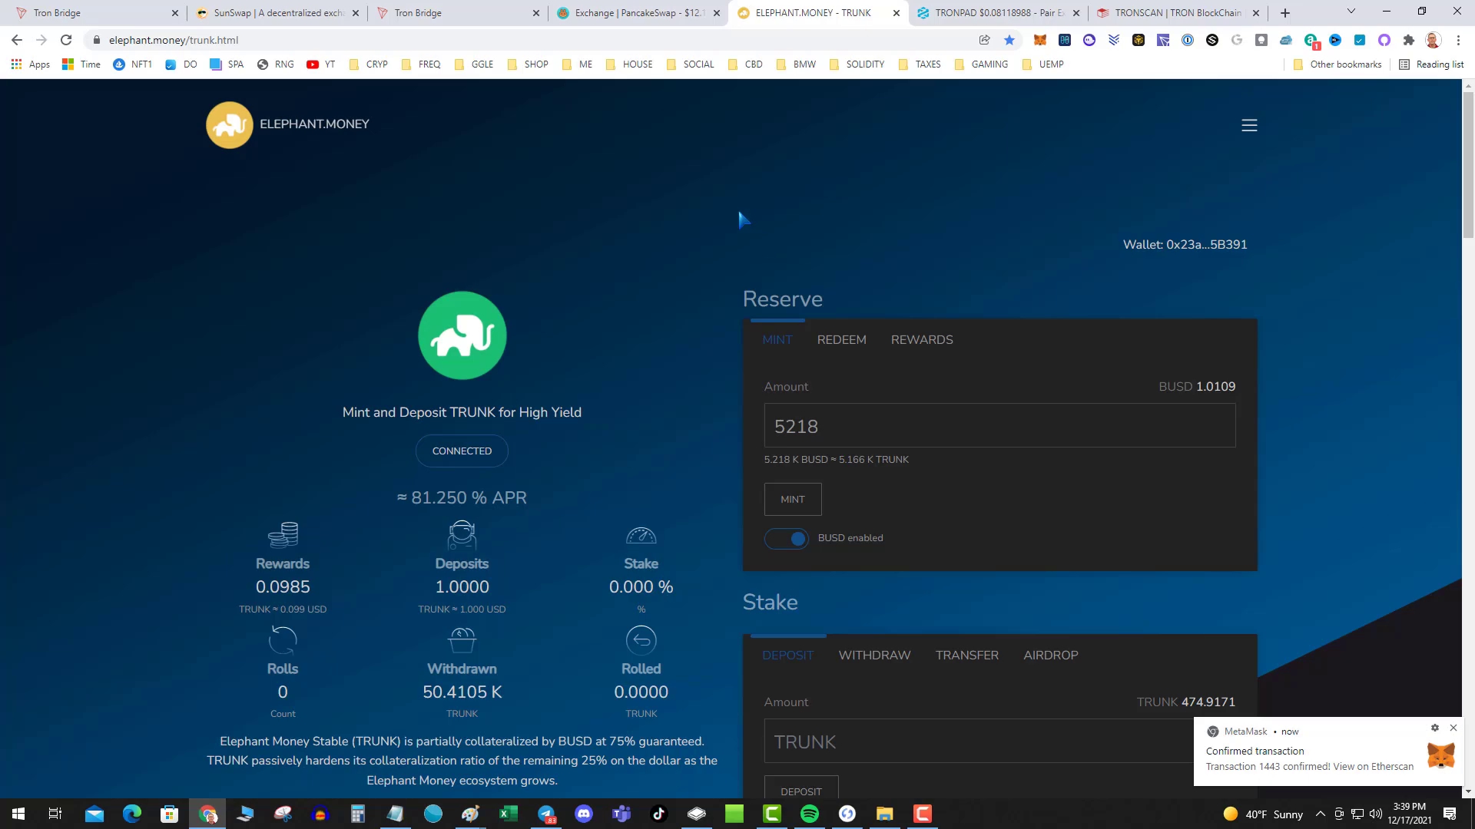